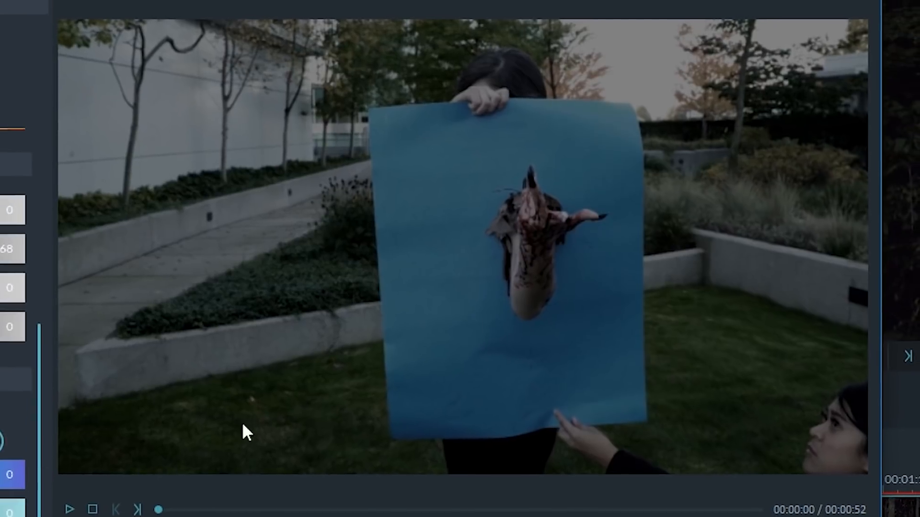
Add the Arm Front and forest C0054 clips to the video track and jump to the forest clip's start
{"action": "left_click", "coordinate": [92, 372]}
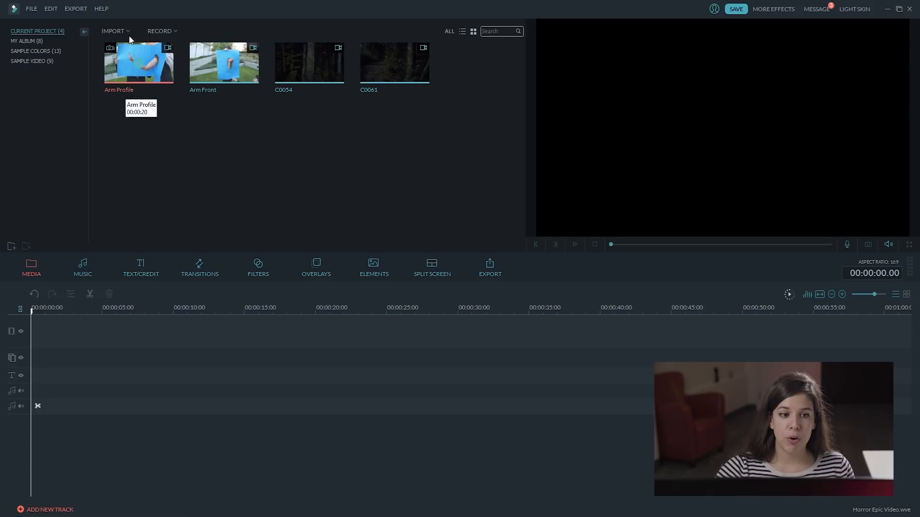
{"action": "mouse_move", "coordinate": [224, 63]}
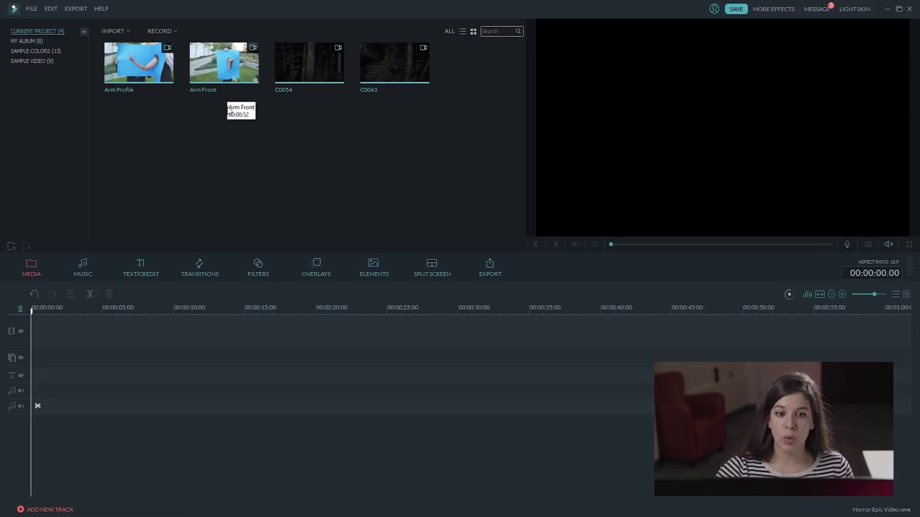
{"action": "mouse_move", "coordinate": [331, 37]}
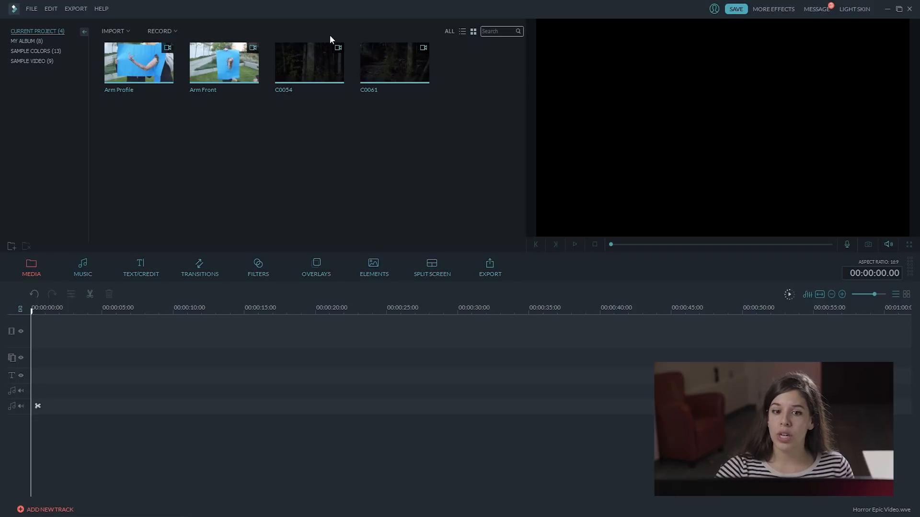
{"action": "mouse_move", "coordinate": [222, 64]}
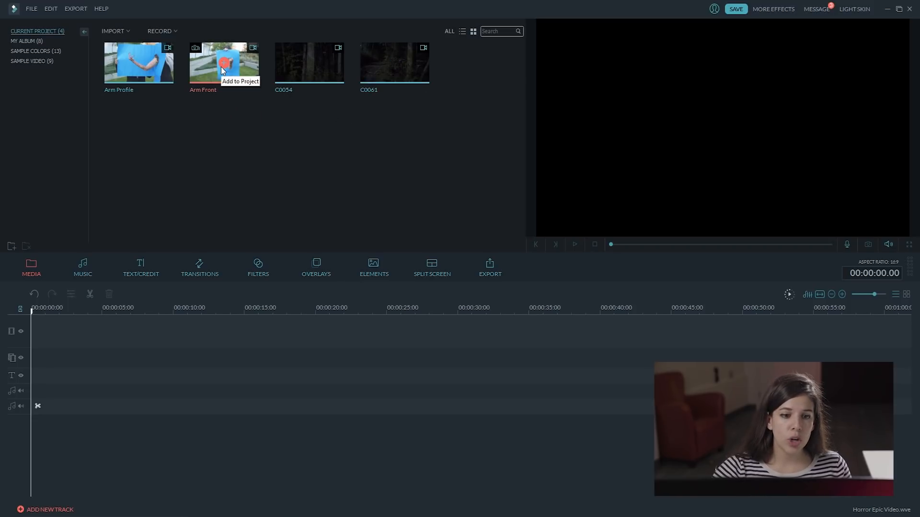
{"action": "left_click", "coordinate": [222, 63]}
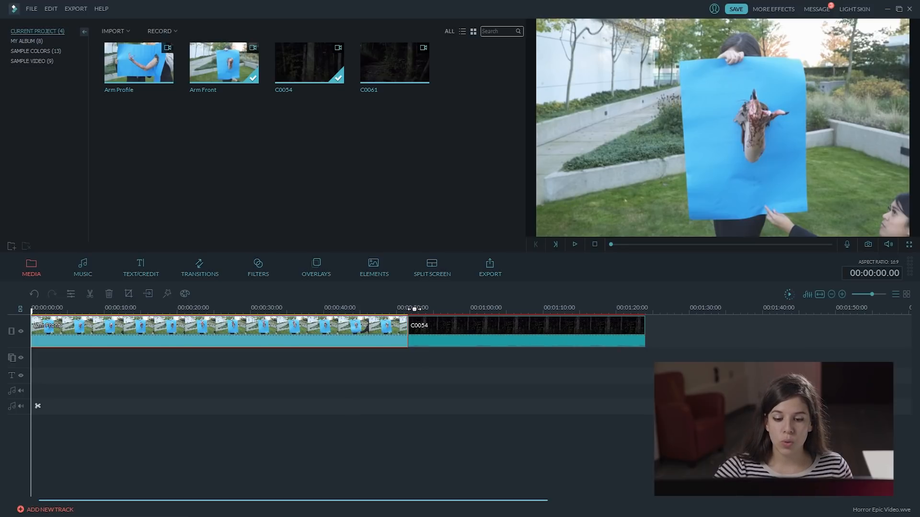
{"action": "left_click", "coordinate": [413, 309]}
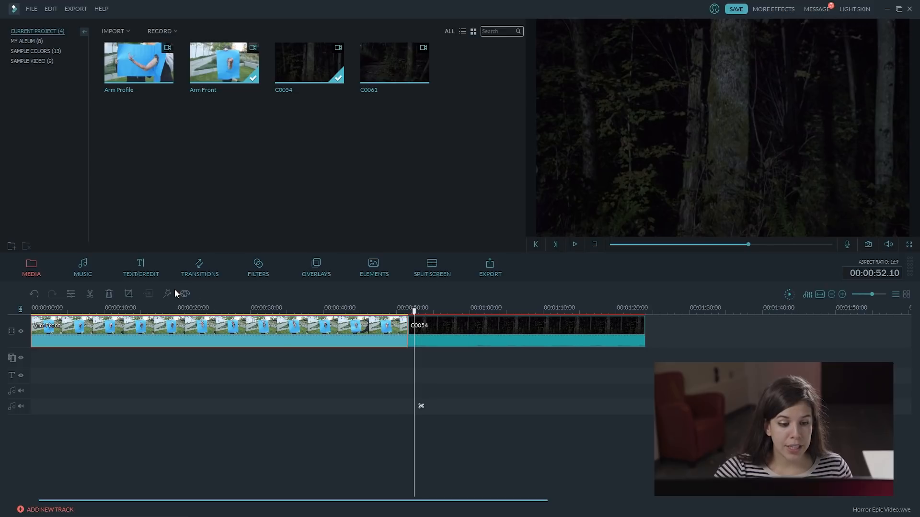
{"action": "mouse_move", "coordinate": [184, 294]}
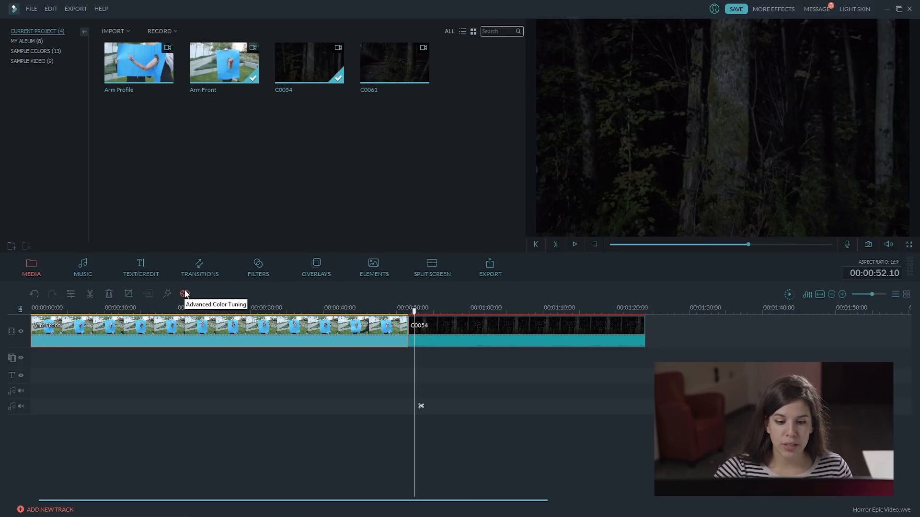
In Advanced Color Tuning, set the arm clip's exposure -76, contrast 100 and saturation -61
{"action": "left_click", "coordinate": [184, 294]}
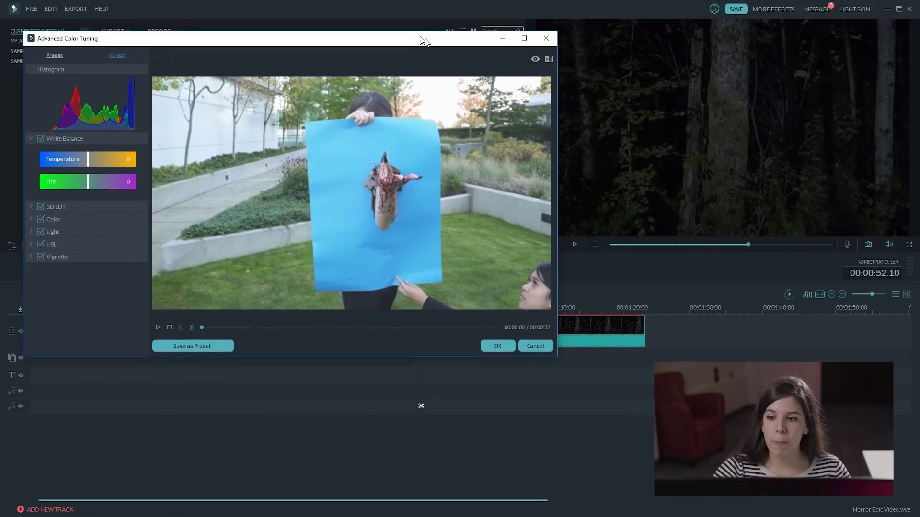
{"action": "left_click_drag", "start_coordinate": [424, 39], "coordinate": [409, 34]}
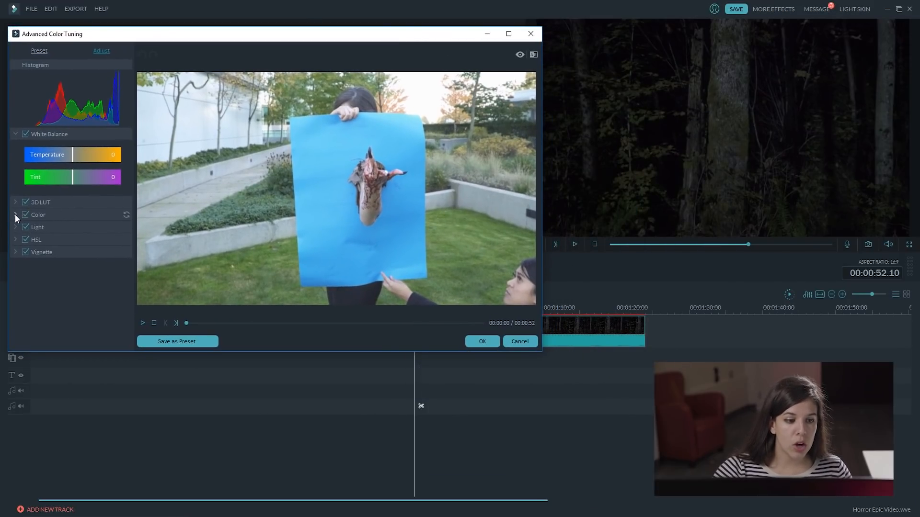
{"action": "left_click", "coordinate": [15, 215]}
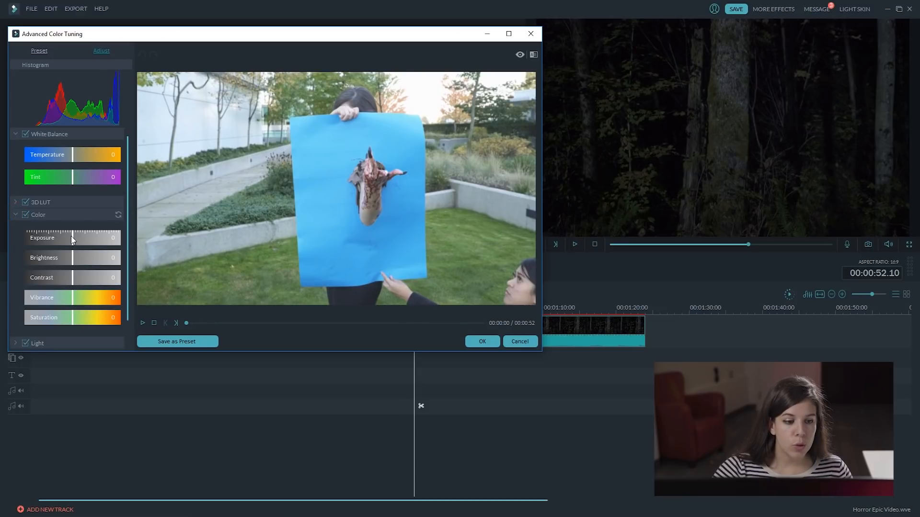
{"action": "left_click_drag", "start_coordinate": [70, 238], "coordinate": [50, 238]}
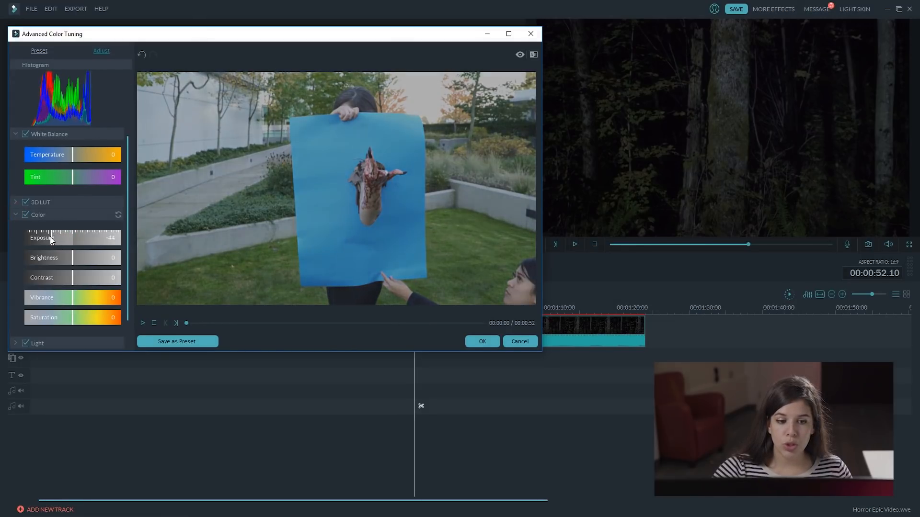
{"action": "left_click_drag", "start_coordinate": [52, 238], "coordinate": [41, 238]}
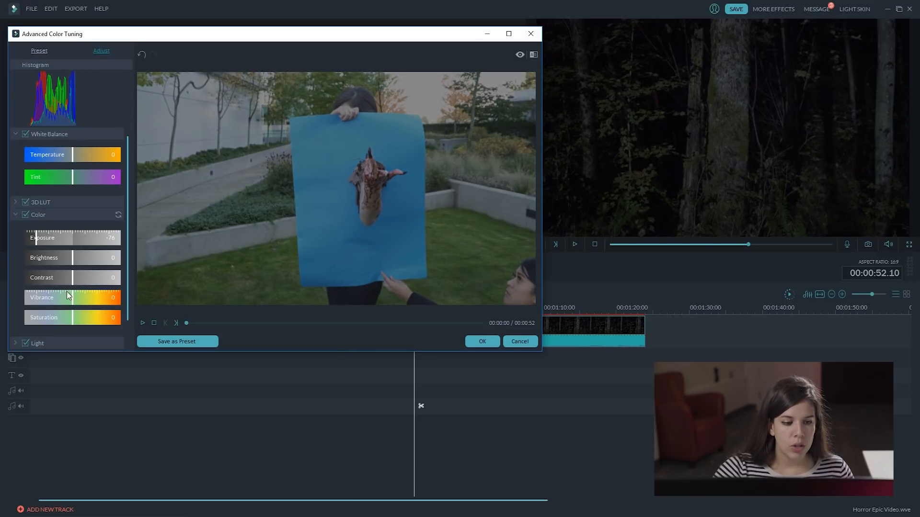
{"action": "left_click_drag", "start_coordinate": [66, 277], "coordinate": [117, 278]}
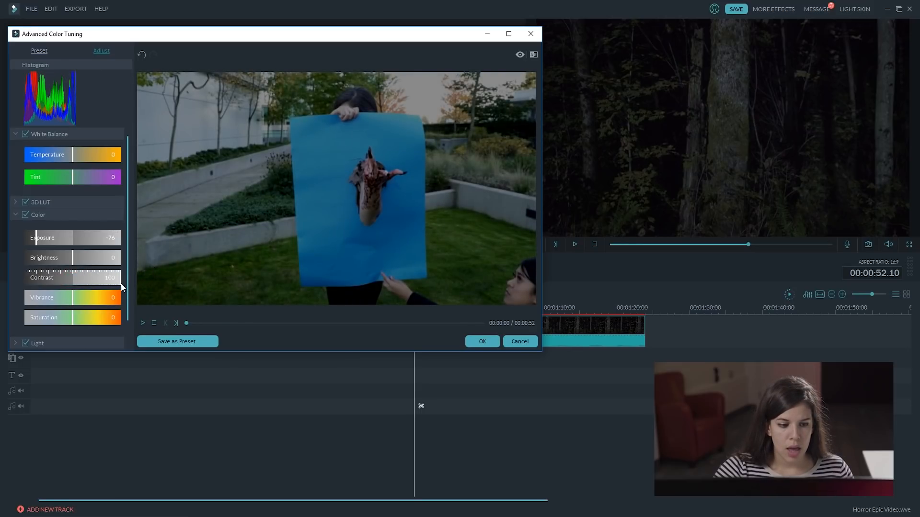
{"action": "scroll", "scroll_direction": "down", "scroll_amount": 3}
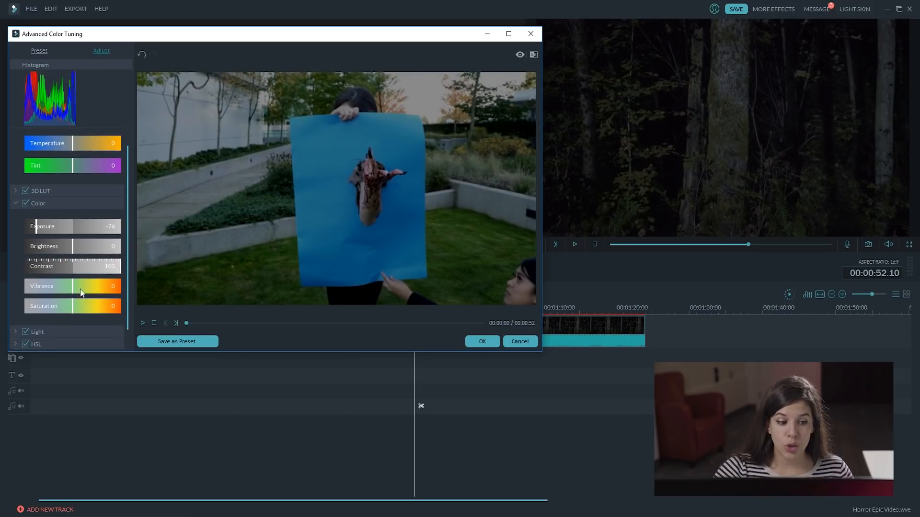
{"action": "left_click_drag", "start_coordinate": [77, 306], "coordinate": [49, 306]}
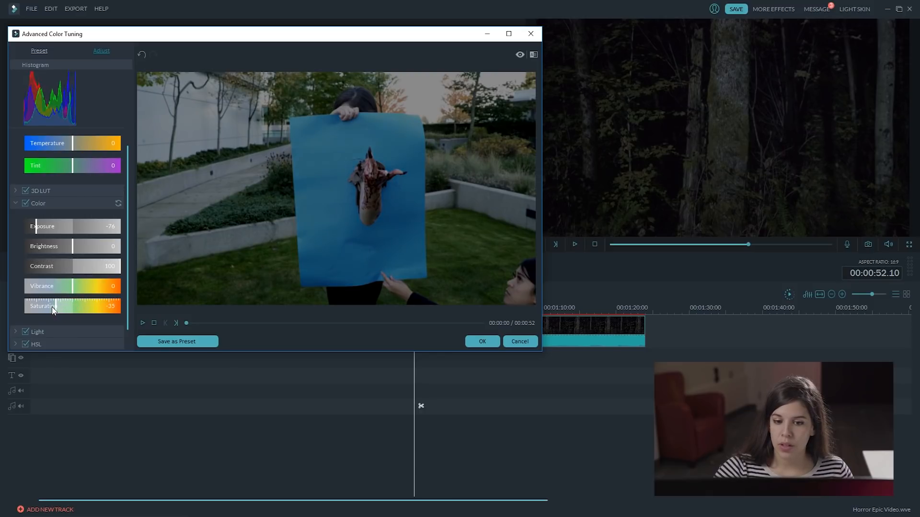
{"action": "left_click_drag", "start_coordinate": [53, 305], "coordinate": [41, 306]}
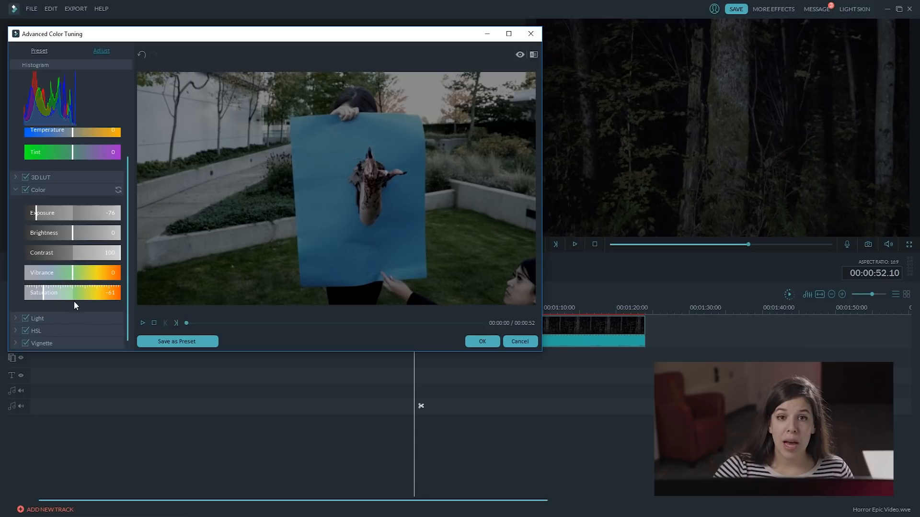
Under Light, deepen the arm clip's shadows to -68
{"action": "left_click", "coordinate": [15, 318]}
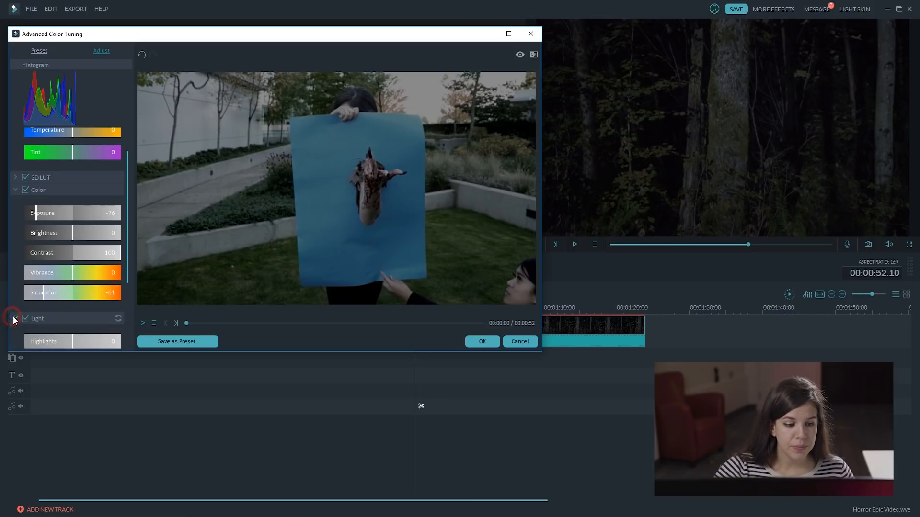
{"action": "left_click", "coordinate": [16, 319]}
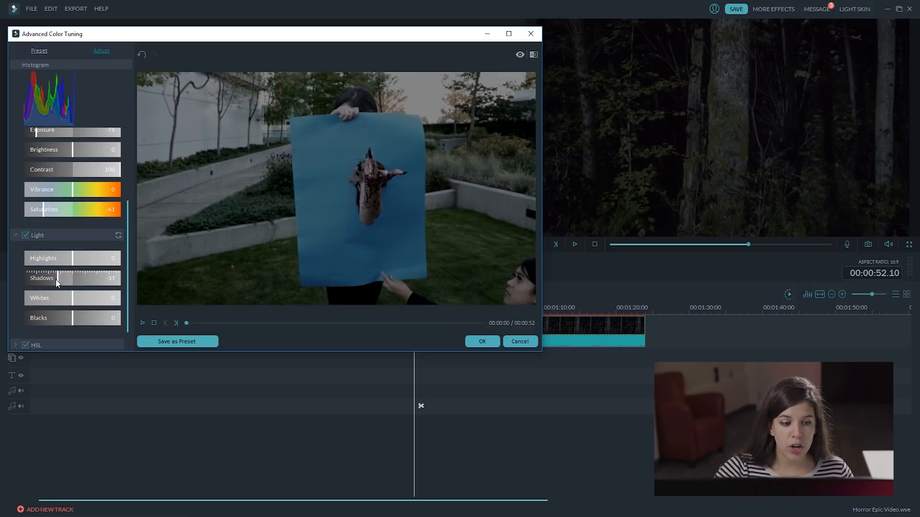
{"action": "left_click_drag", "start_coordinate": [64, 278], "coordinate": [27, 278]}
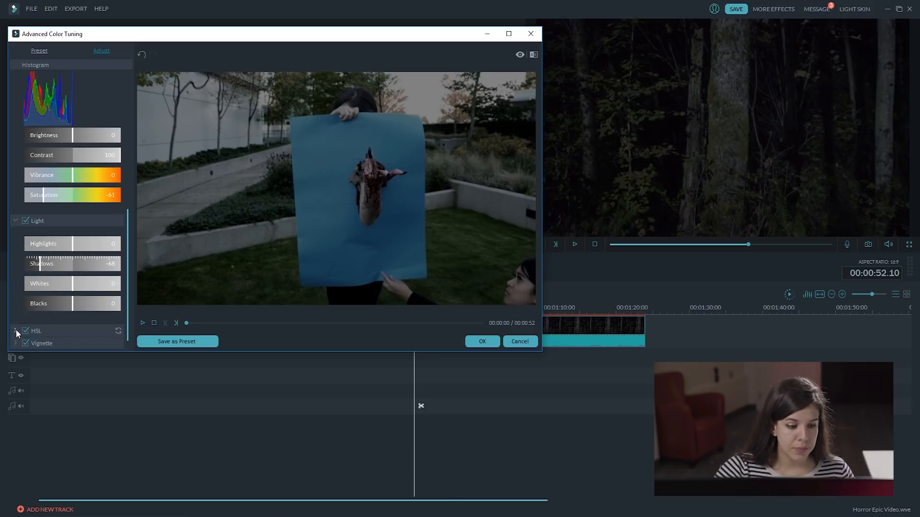
In HSL, push the blue tones to saturation 100 and hue 27, then apply the tuning
{"action": "left_click", "coordinate": [16, 331]}
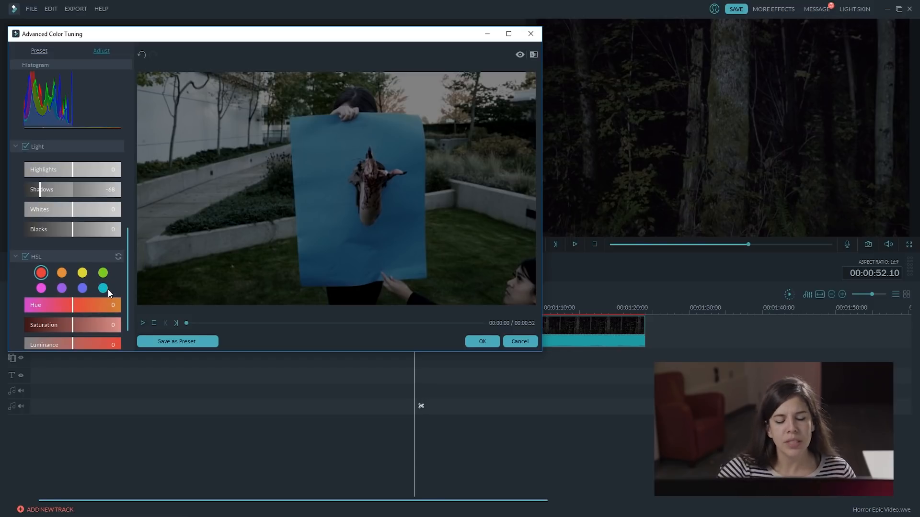
{"action": "left_click", "coordinate": [103, 287]}
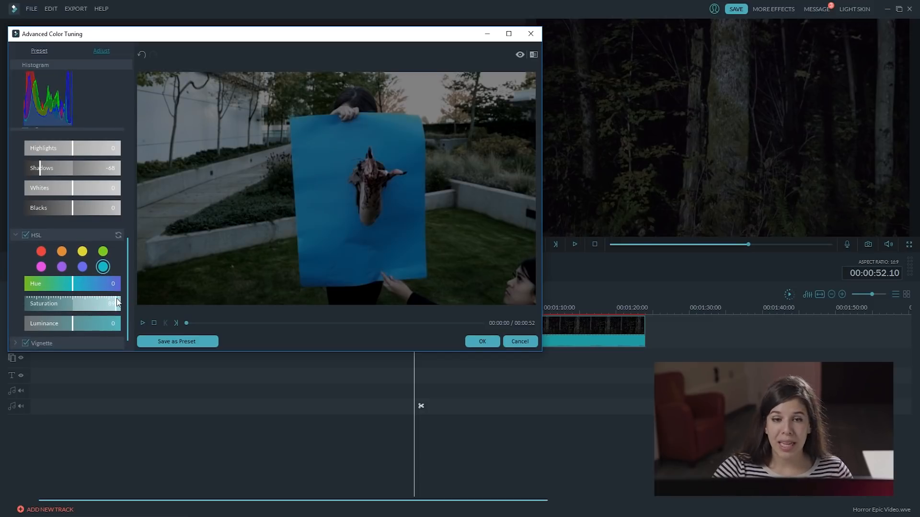
{"action": "left_click_drag", "start_coordinate": [111, 304], "coordinate": [117, 304]}
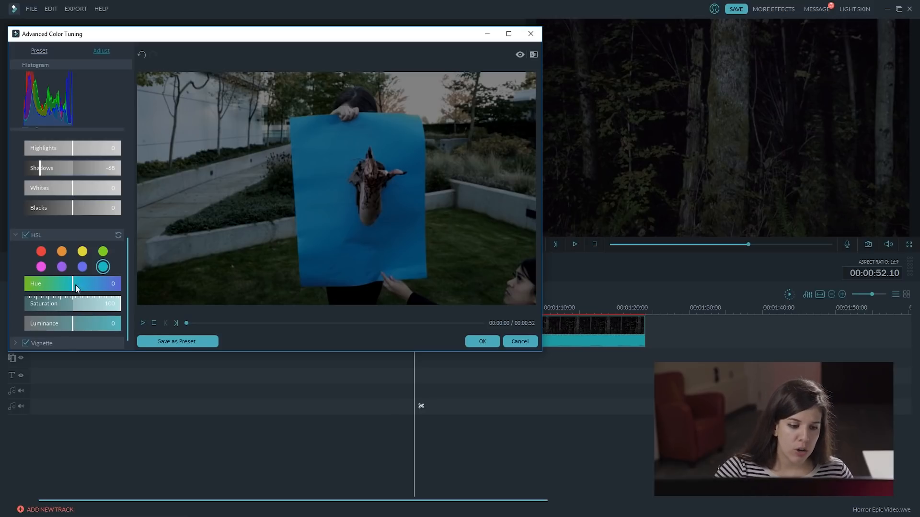
{"action": "left_click_drag", "start_coordinate": [72, 284], "coordinate": [77, 283]}
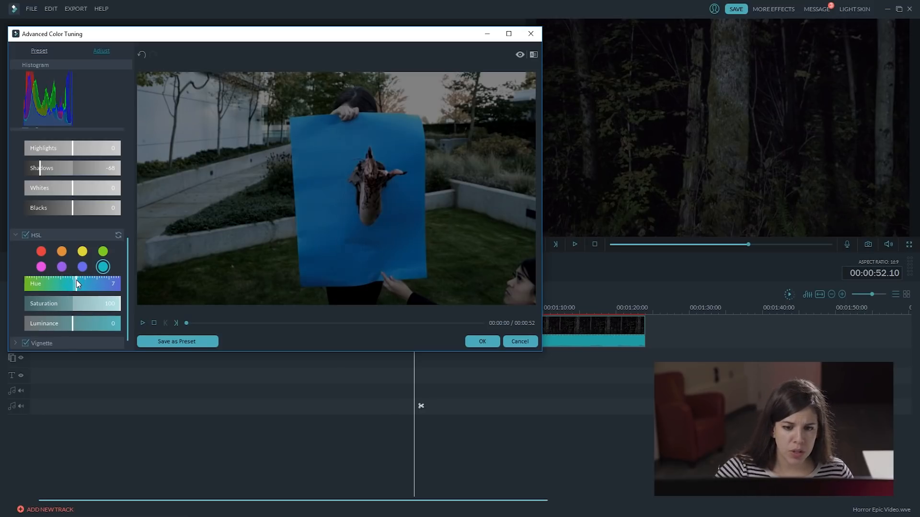
{"action": "left_click_drag", "start_coordinate": [76, 283], "coordinate": [88, 284]}
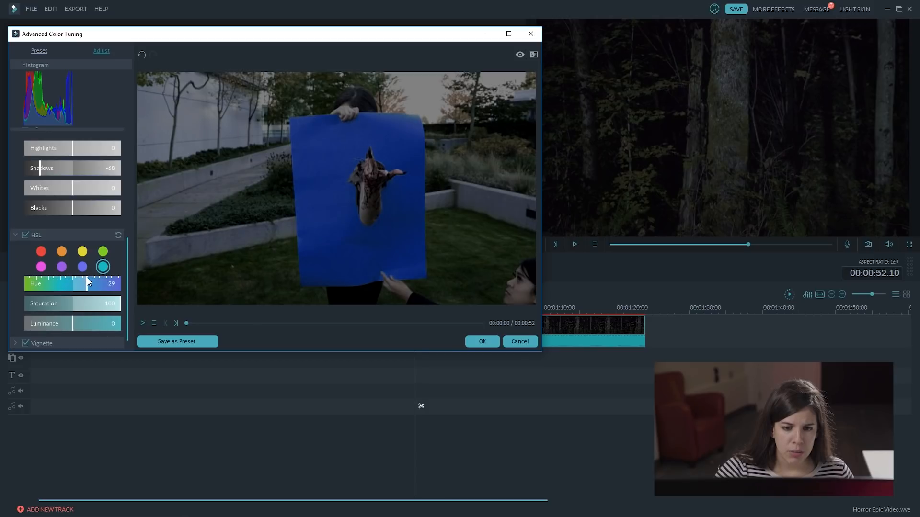
{"action": "left_click_drag", "start_coordinate": [88, 284], "coordinate": [84, 283]}
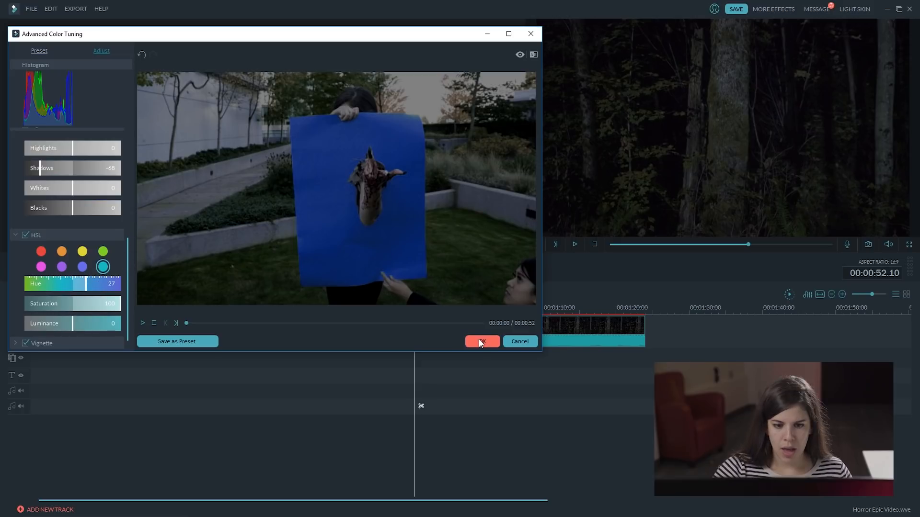
{"action": "mouse_move", "coordinate": [452, 193]}
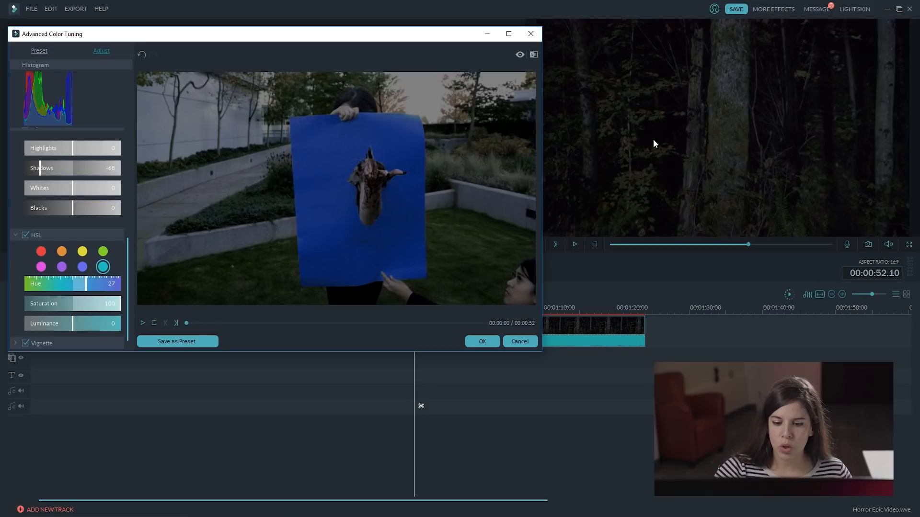
{"action": "left_click", "coordinate": [519, 341]}
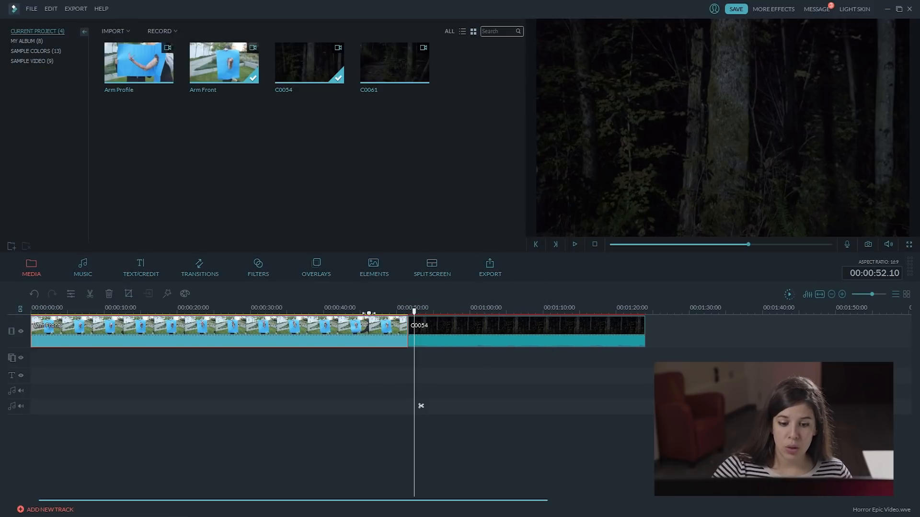
Remove the forest clip C0054 from the timeline and start an export
{"action": "left_click", "coordinate": [348, 307]}
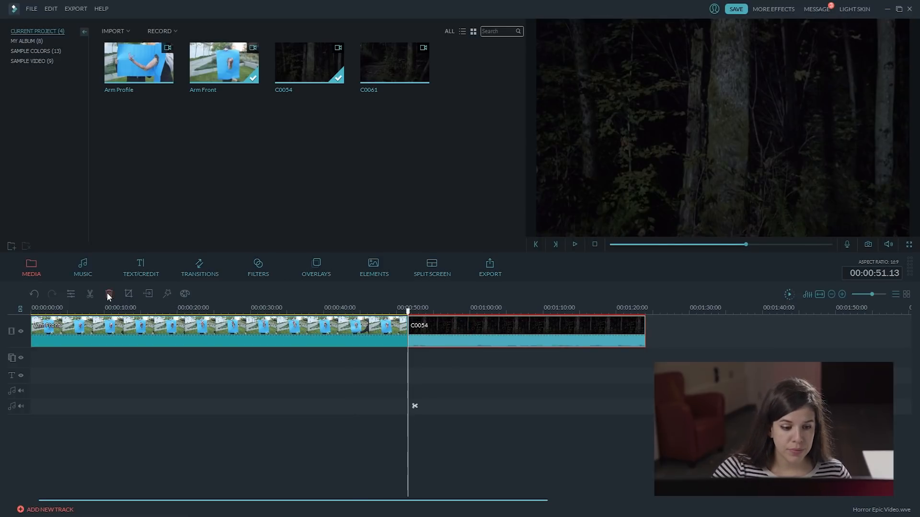
{"action": "left_click", "coordinate": [109, 294]}
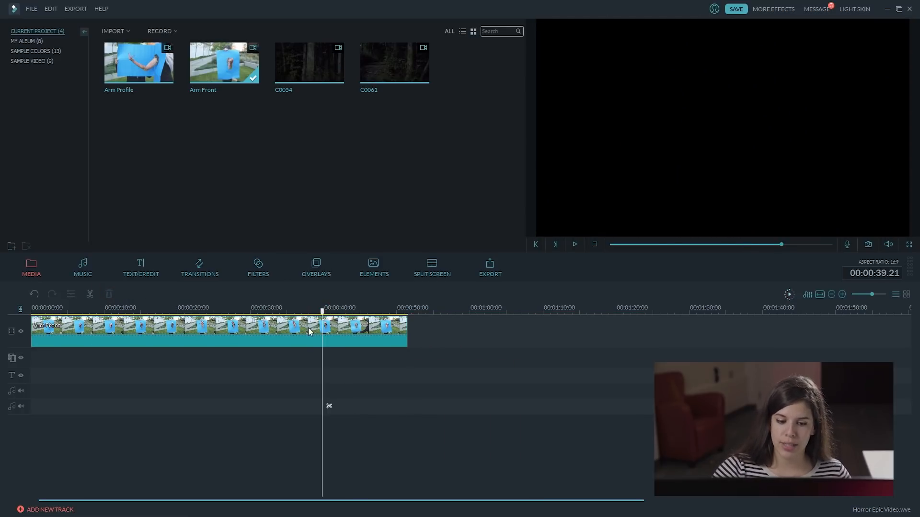
{"action": "left_click", "coordinate": [490, 269]}
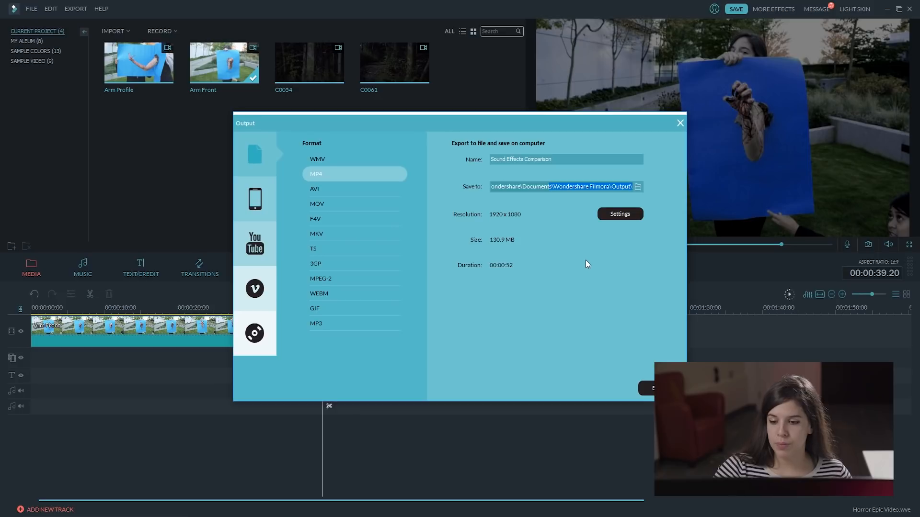
Set export frame rate to 23.97 fps, keeping the 20000 kbps bit rate
{"action": "left_click", "coordinate": [620, 214]}
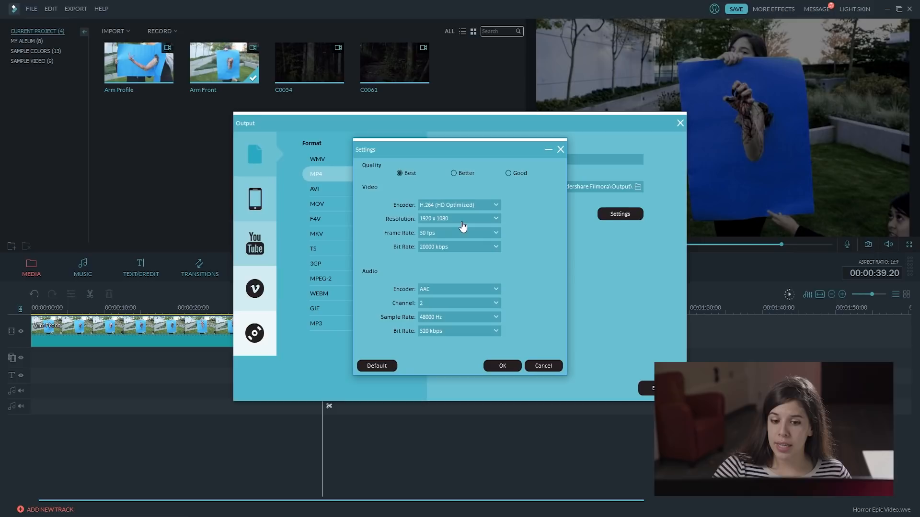
{"action": "left_click", "coordinate": [458, 233]}
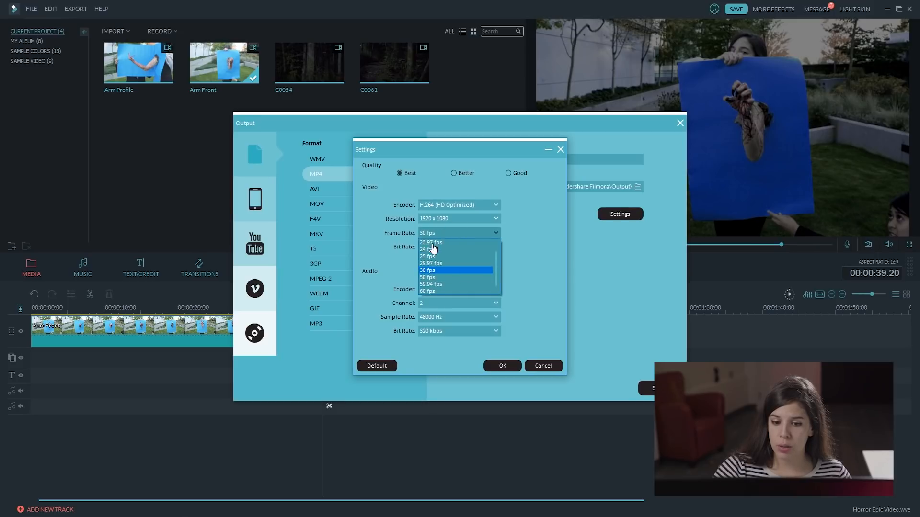
{"action": "left_click", "coordinate": [430, 242]}
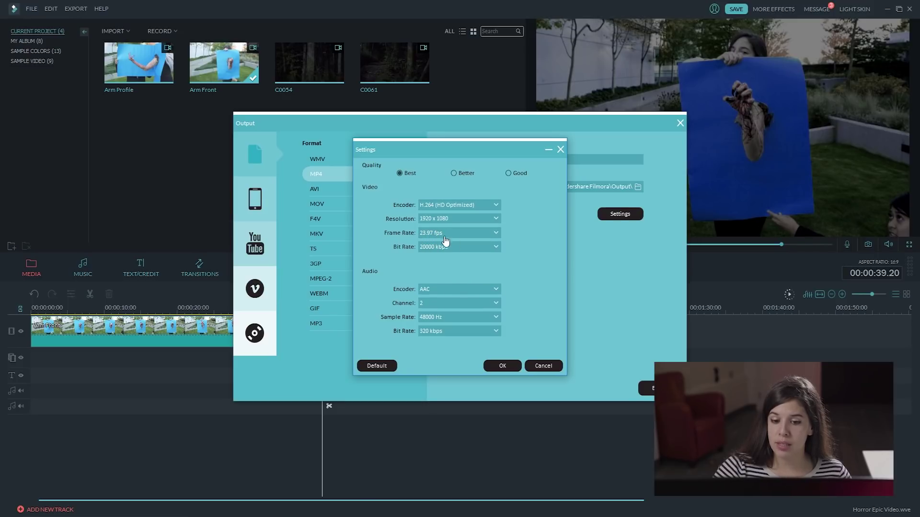
{"action": "left_click", "coordinate": [495, 247]}
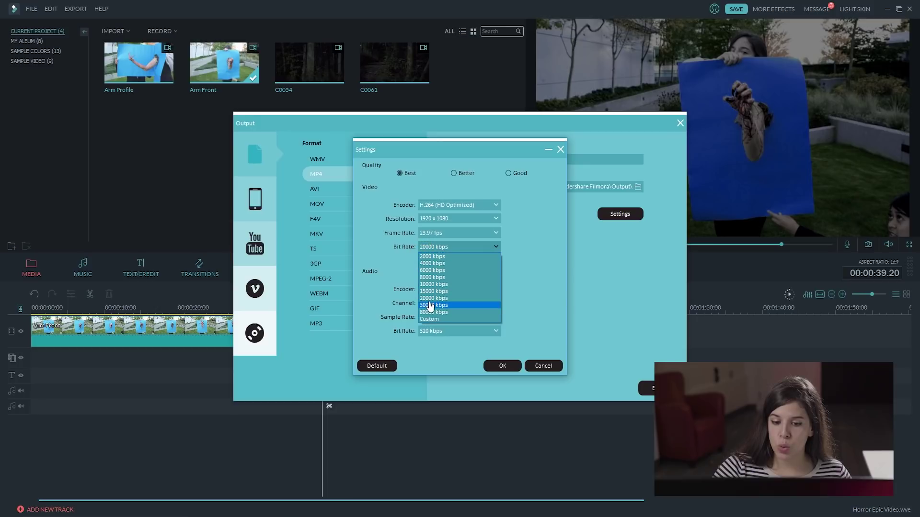
{"action": "left_click", "coordinate": [433, 298]}
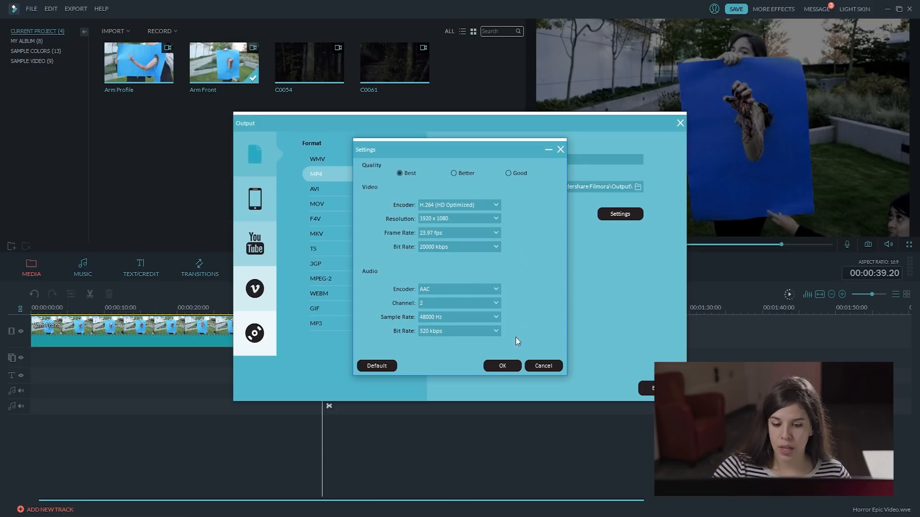
{"action": "left_click", "coordinate": [502, 366]}
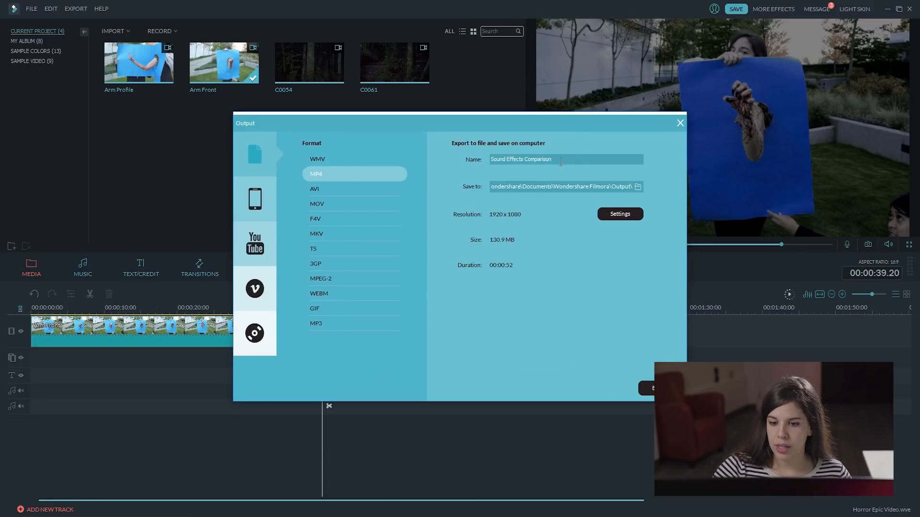
Export the colour-tuned arm clip as an MP4 named Arm Front CC
{"action": "type", "text": "Arm"}
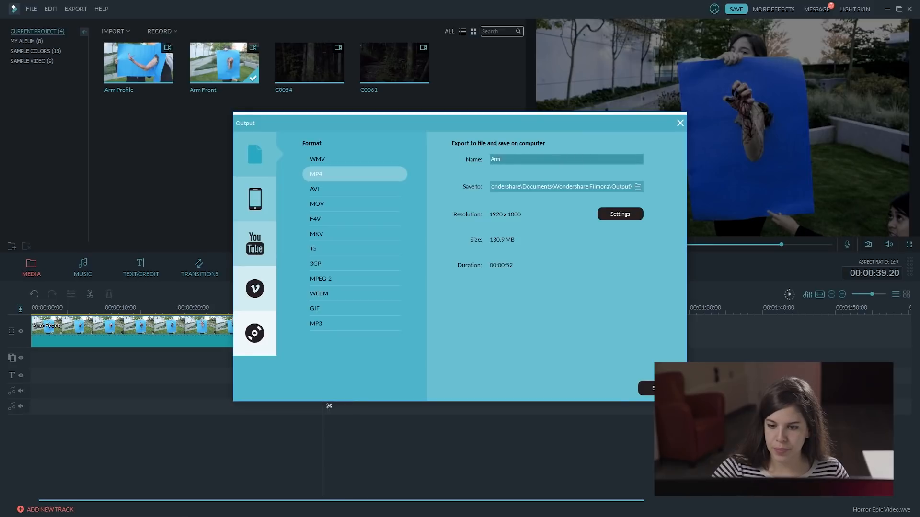
{"action": "left_click", "coordinate": [652, 388]}
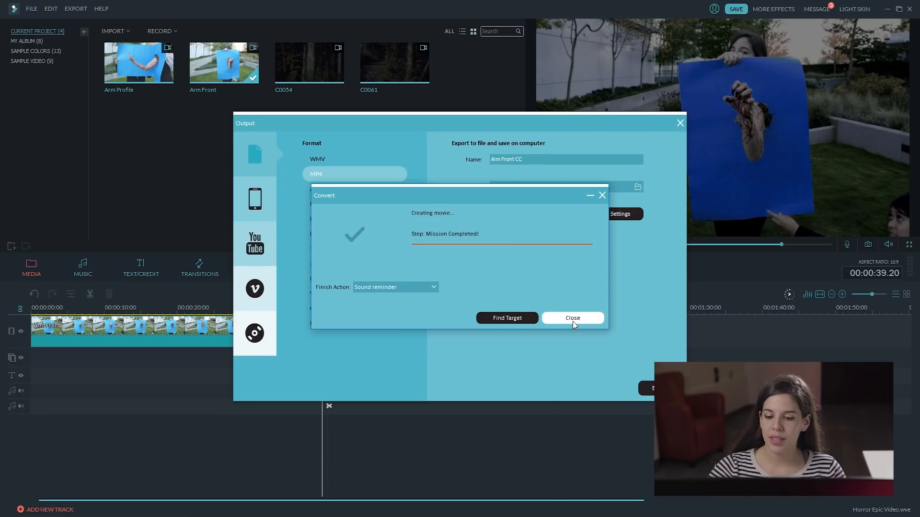
{"action": "left_click", "coordinate": [572, 318]}
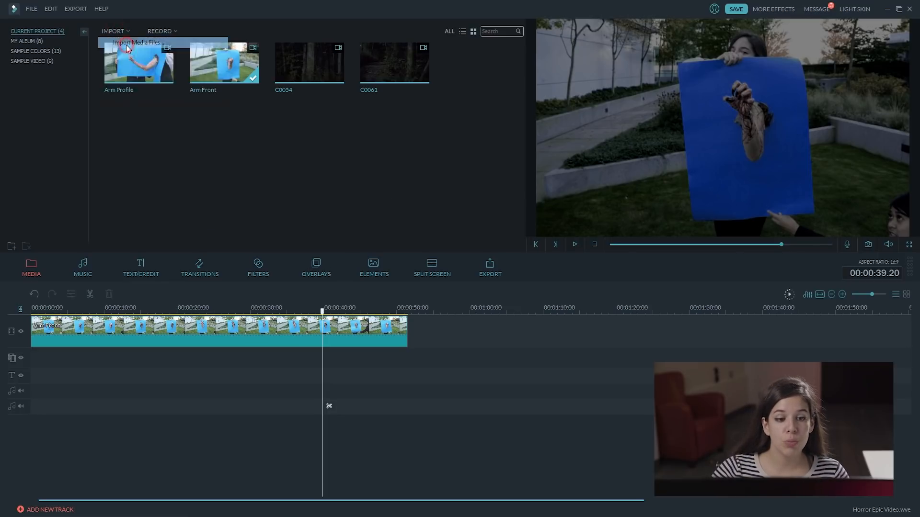
Import the exported Arm Front CC video from the Desktop into the media library
{"action": "left_click", "coordinate": [129, 42]}
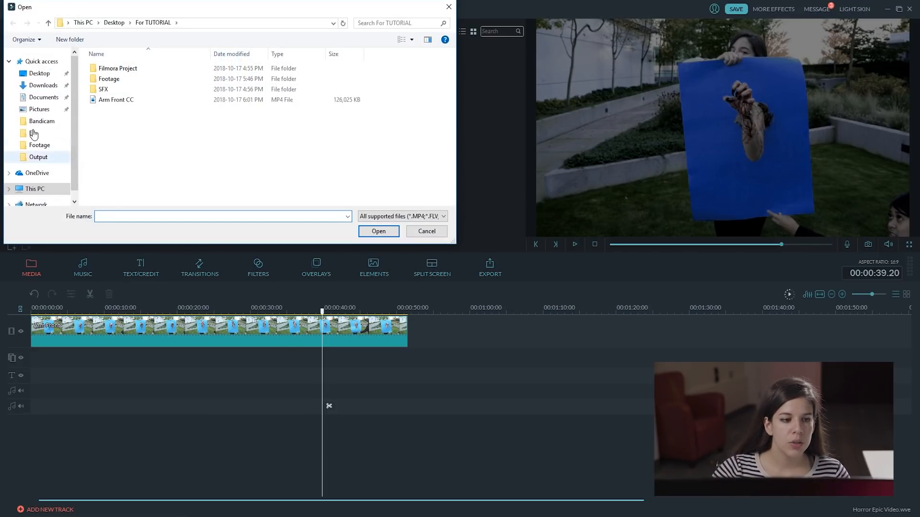
{"action": "left_click", "coordinate": [37, 73]}
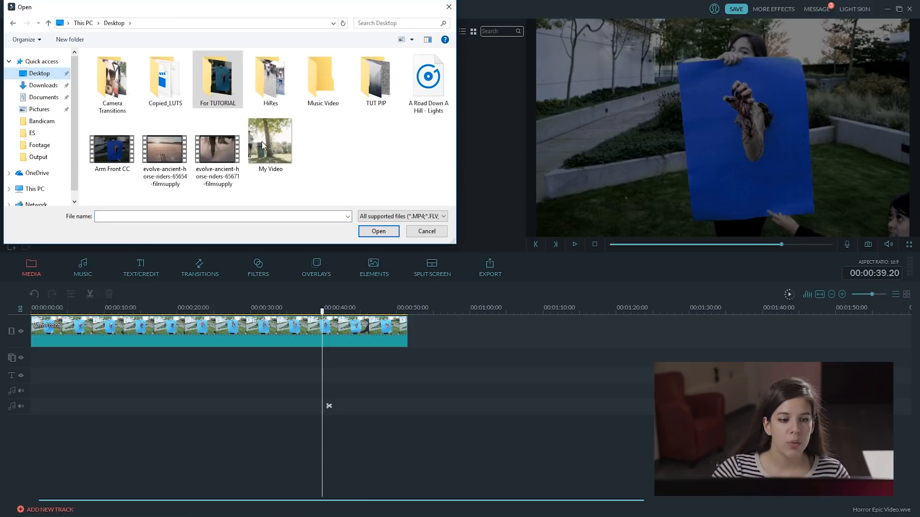
{"action": "left_click", "coordinate": [111, 147]}
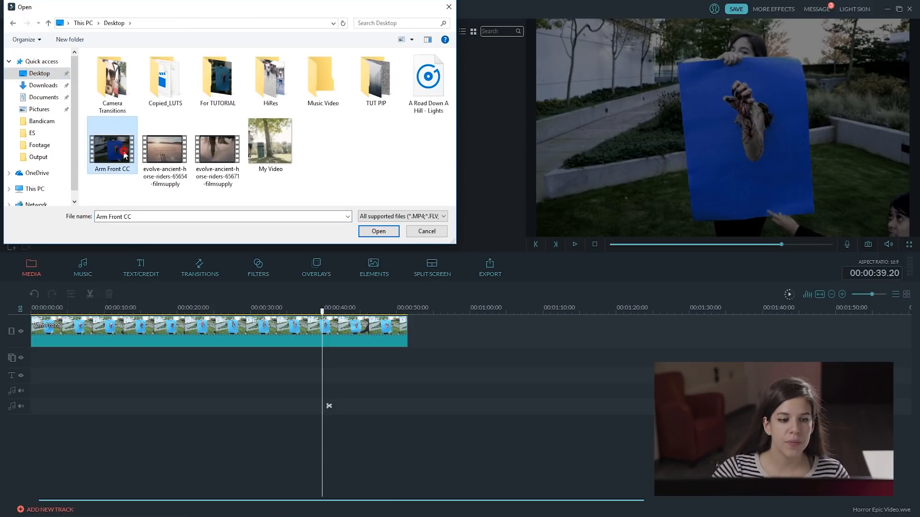
{"action": "left_click", "coordinate": [378, 230]}
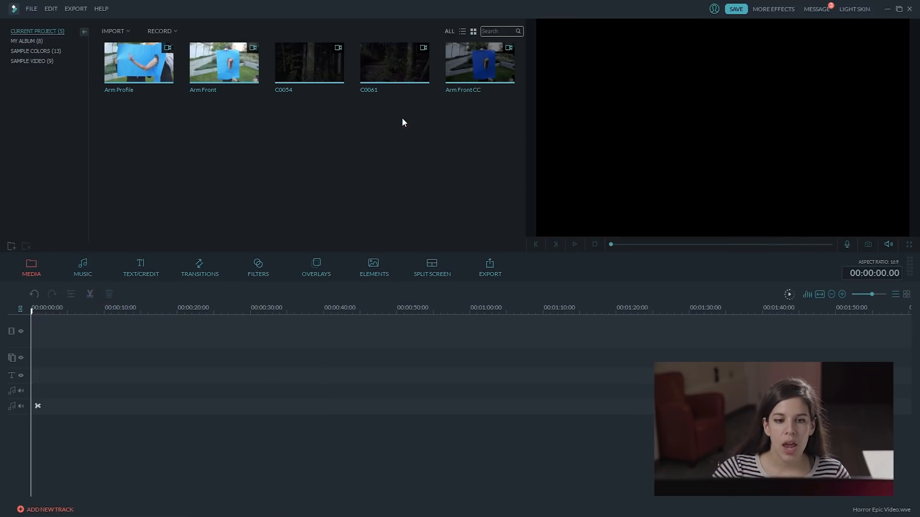
{"action": "mouse_move", "coordinate": [324, 71]}
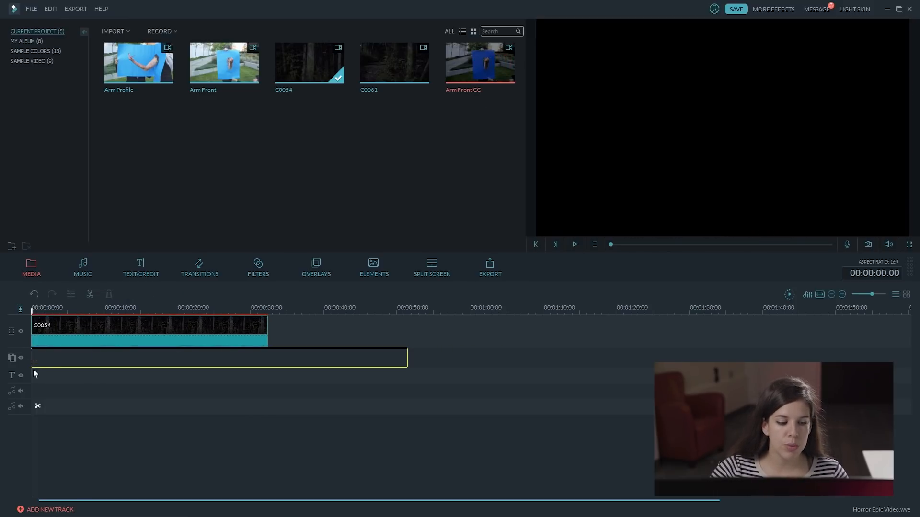
Place Arm Front CC on the PIP track above the forest clip and bring up its chroma key settings
{"action": "left_click_drag", "start_coordinate": [479, 62], "coordinate": [218, 358]}
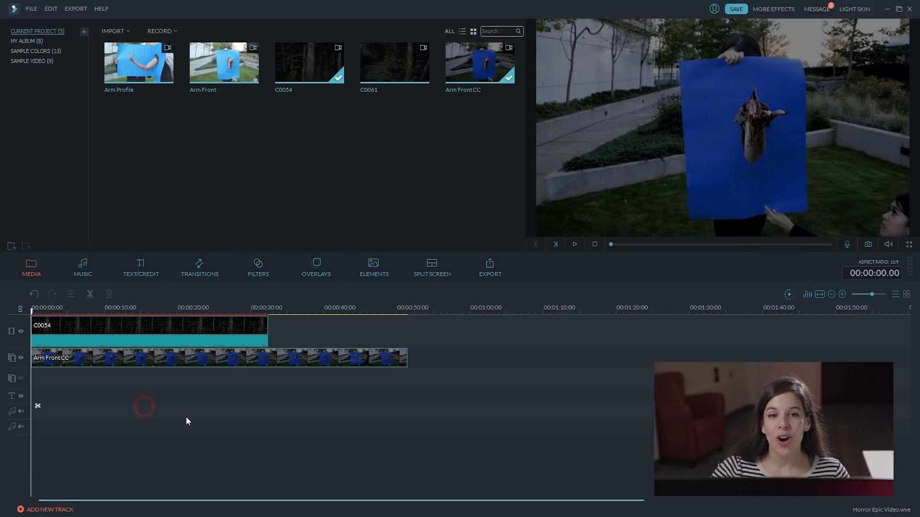
{"action": "left_click", "coordinate": [134, 359]}
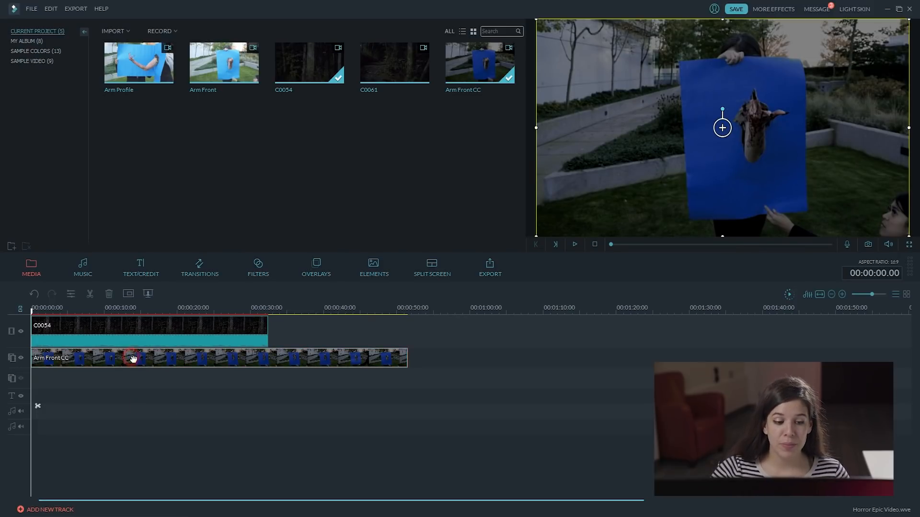
{"action": "mouse_move", "coordinate": [147, 294]}
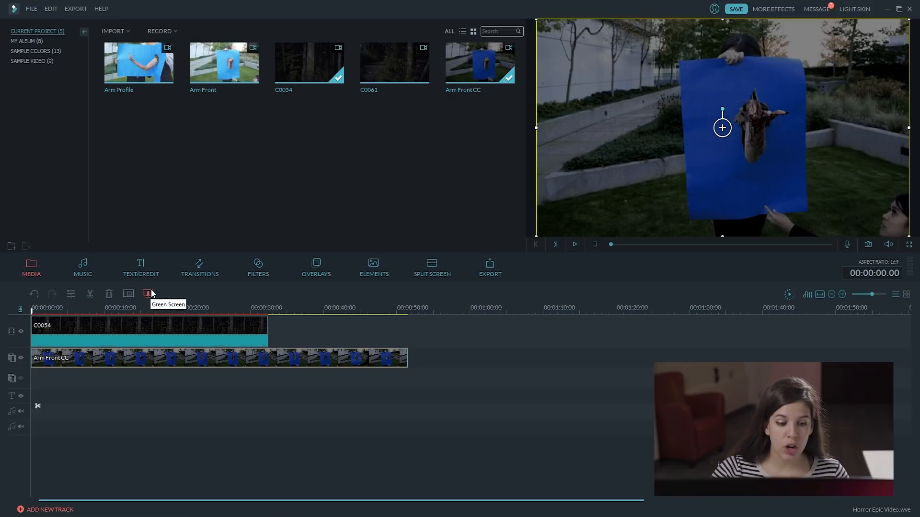
{"action": "left_click", "coordinate": [147, 294]}
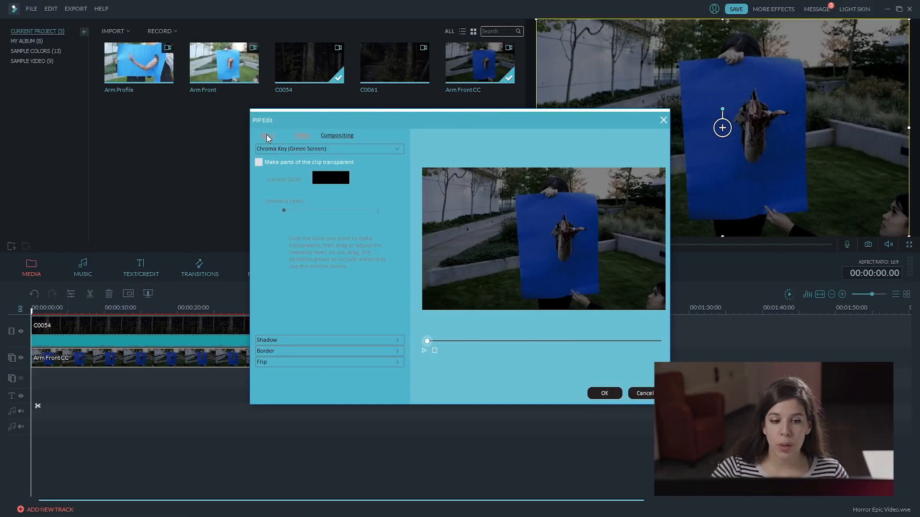
In the Mask tab, resize the arm clip to width 0.28, height 0.56 at left 0.43, top 0.24
{"action": "left_click", "coordinate": [267, 135]}
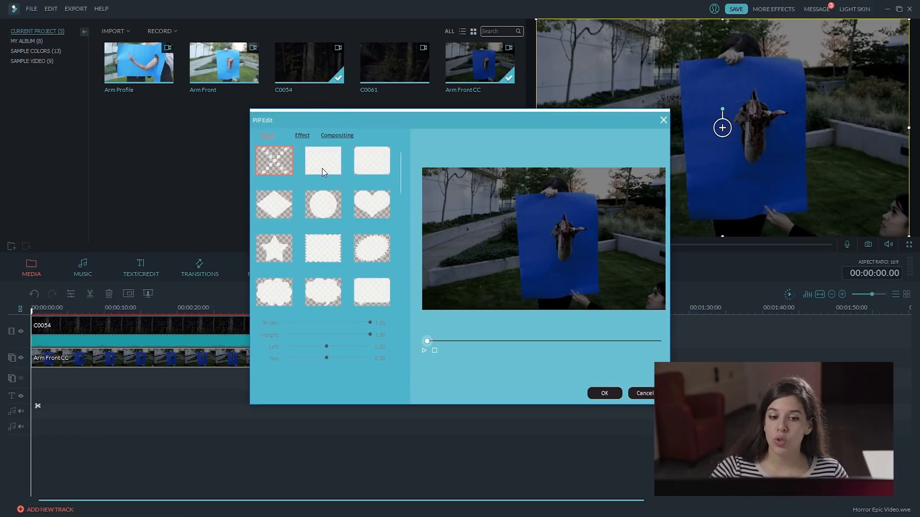
{"action": "left_click", "coordinate": [320, 159]}
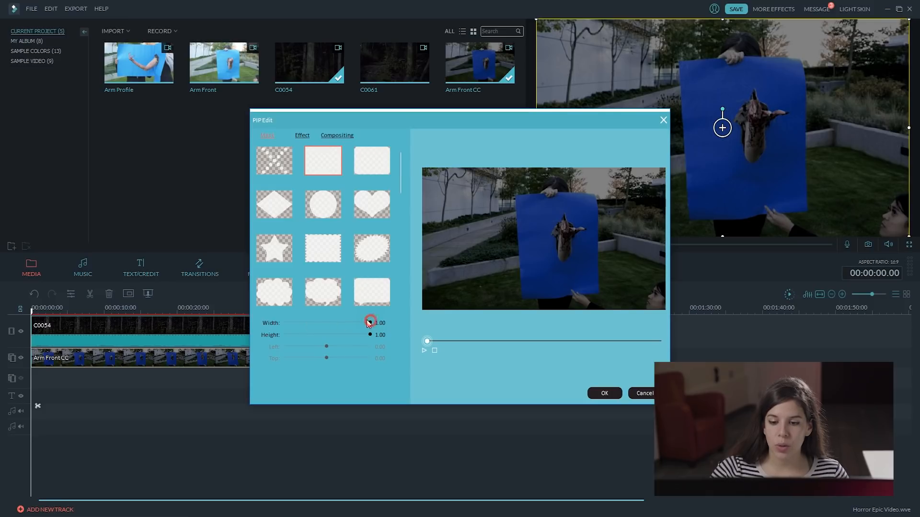
{"action": "left_click_drag", "start_coordinate": [369, 323], "coordinate": [325, 323]}
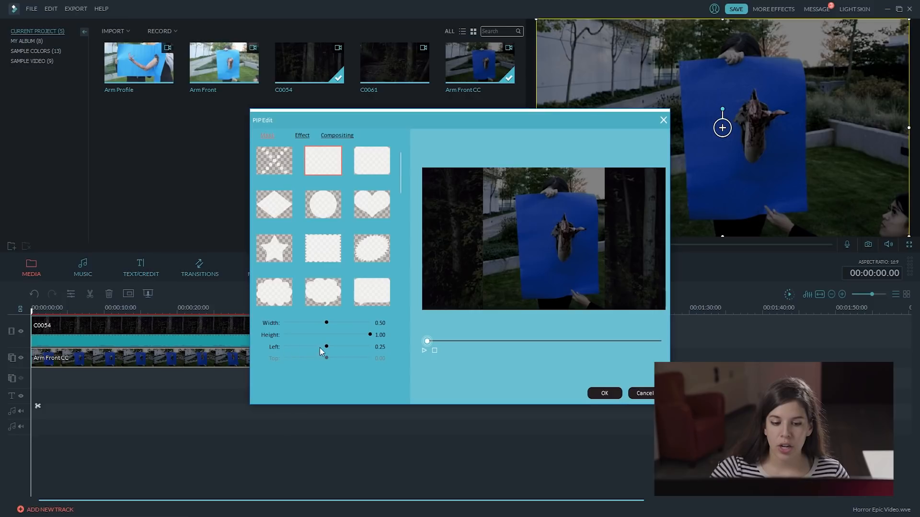
{"action": "left_click_drag", "start_coordinate": [326, 346], "coordinate": [331, 346]}
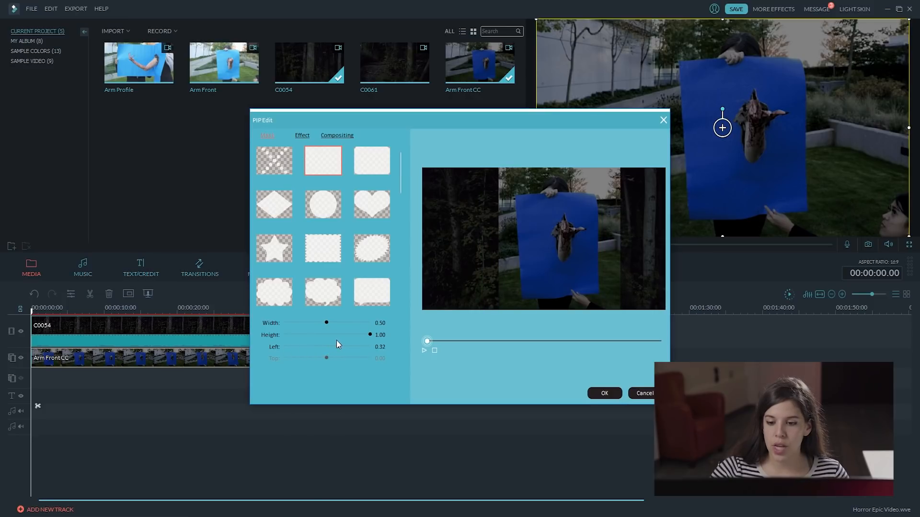
{"action": "left_click_drag", "start_coordinate": [326, 322], "coordinate": [309, 322]}
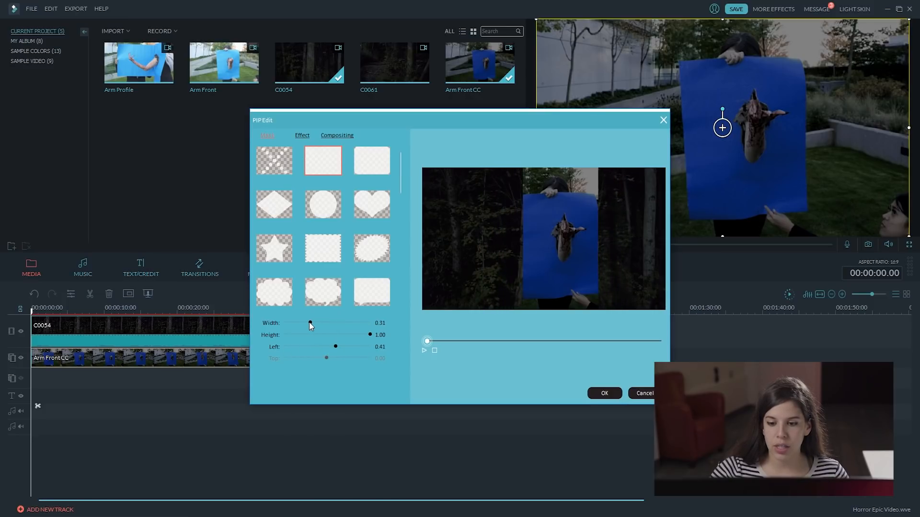
{"action": "left_click_drag", "start_coordinate": [310, 323], "coordinate": [306, 323]}
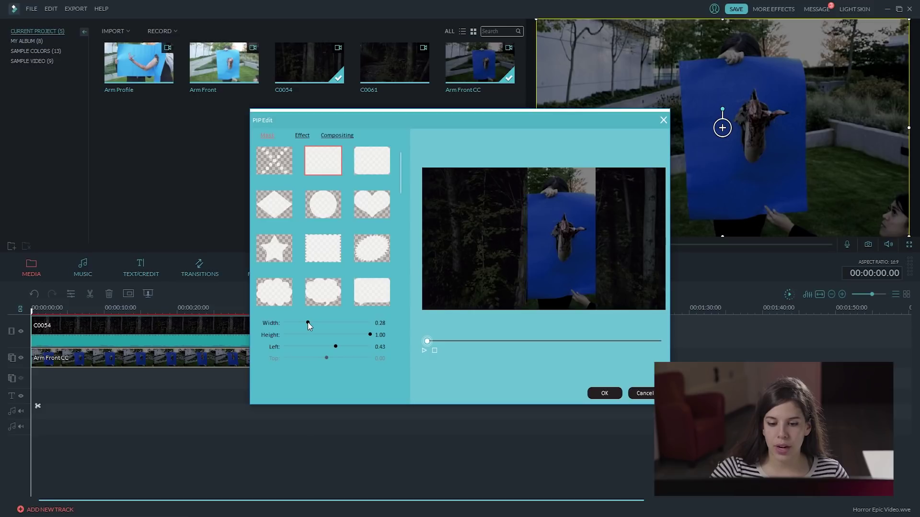
{"action": "left_click_drag", "start_coordinate": [369, 334], "coordinate": [366, 335]}
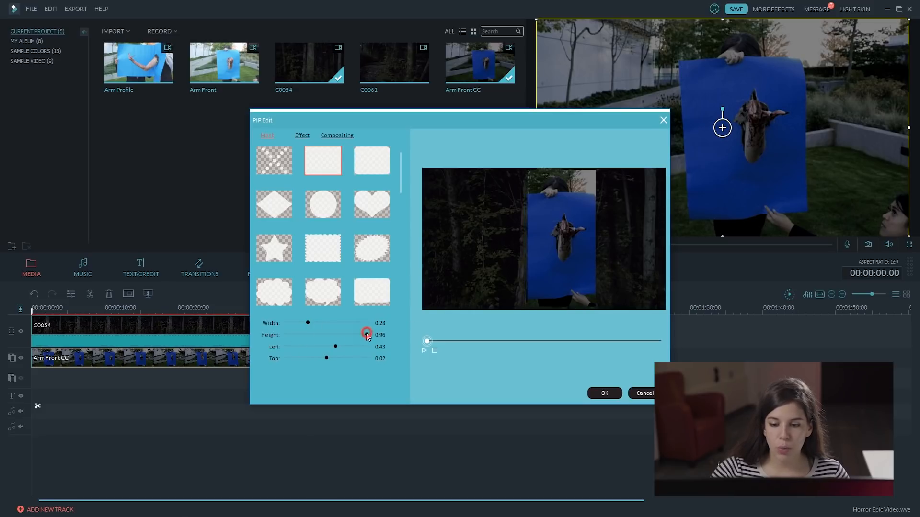
{"action": "left_click_drag", "start_coordinate": [366, 335], "coordinate": [335, 334]}
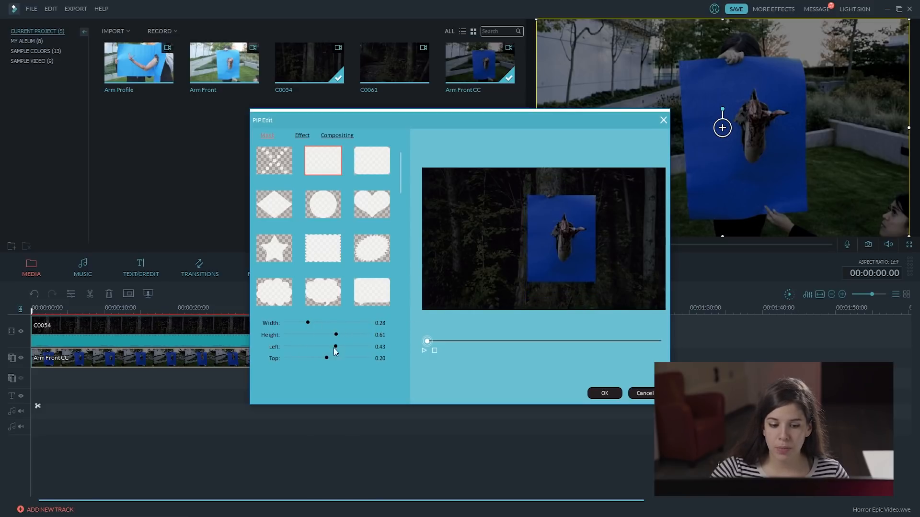
{"action": "left_click_drag", "start_coordinate": [326, 359], "coordinate": [334, 358]}
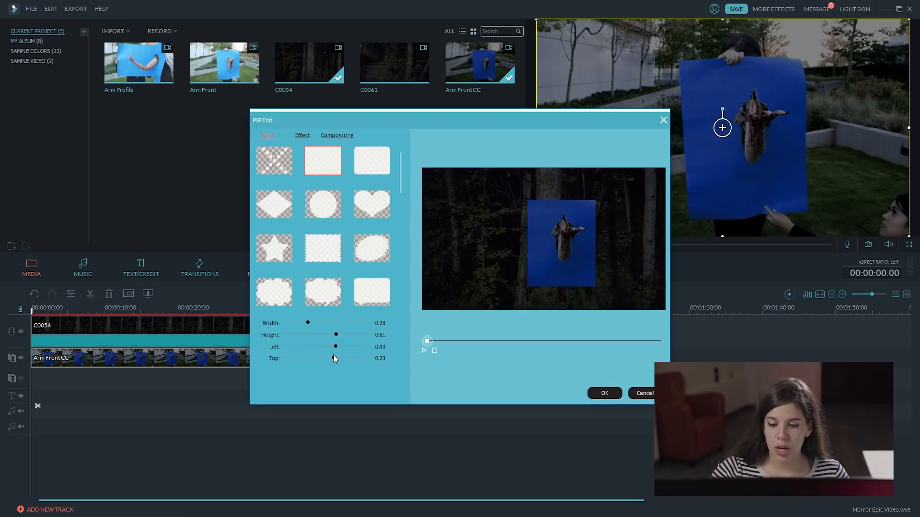
{"action": "left_click_drag", "start_coordinate": [335, 357], "coordinate": [329, 357]}
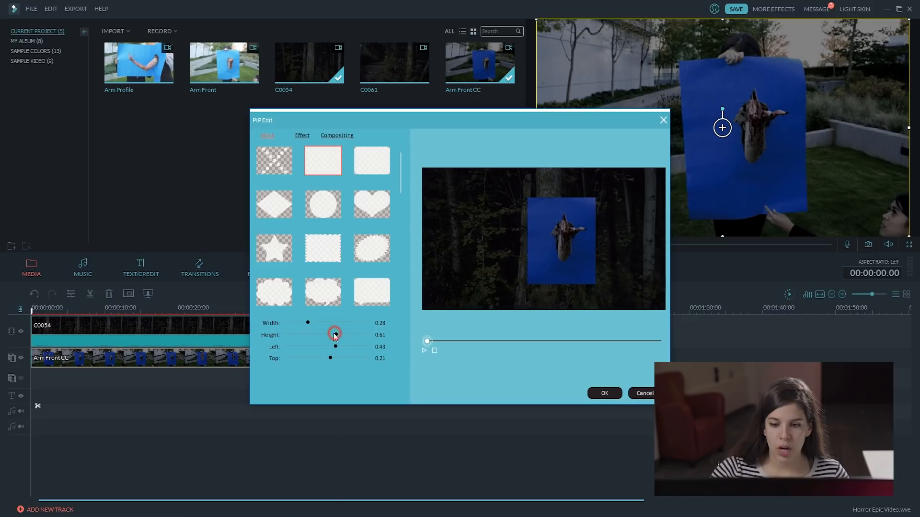
{"action": "left_click_drag", "start_coordinate": [333, 334], "coordinate": [331, 335]}
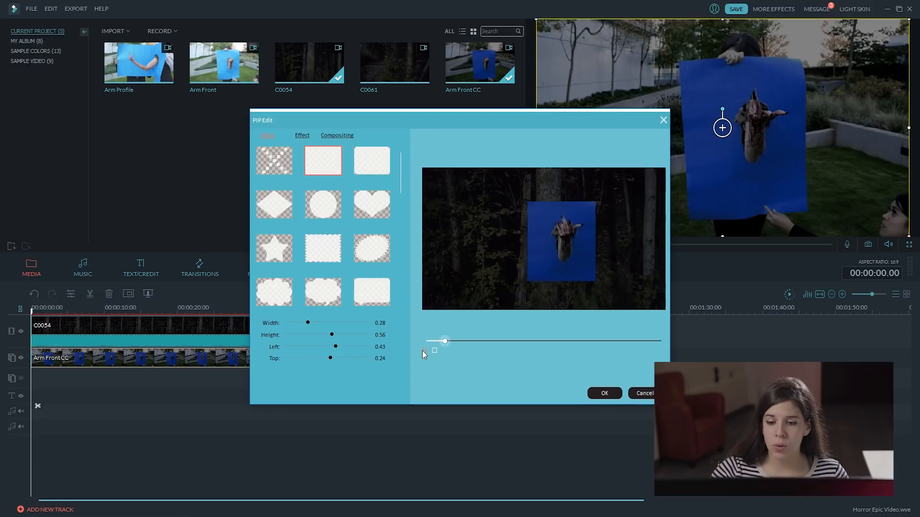
Scrub the preview forward to check the arm's placement over the forest
{"action": "left_click_drag", "start_coordinate": [445, 341], "coordinate": [453, 342]}
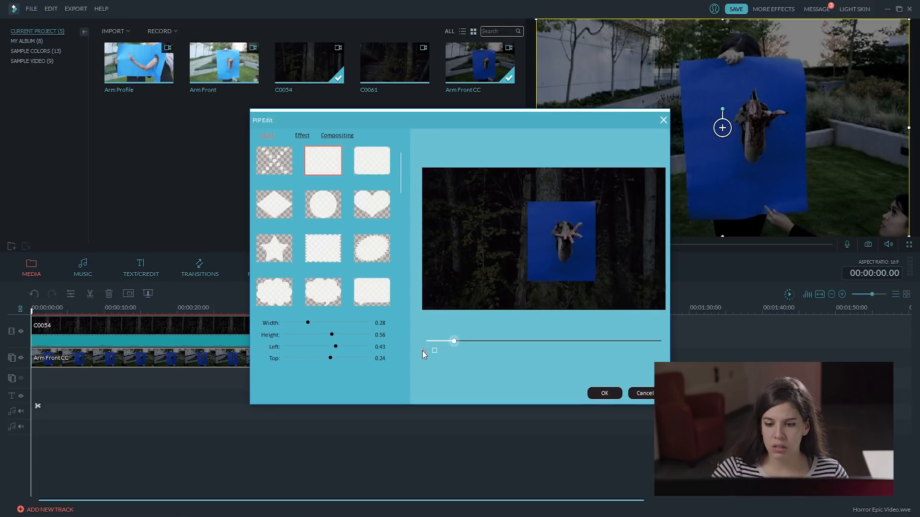
{"action": "left_click_drag", "start_coordinate": [453, 341], "coordinate": [462, 341]}
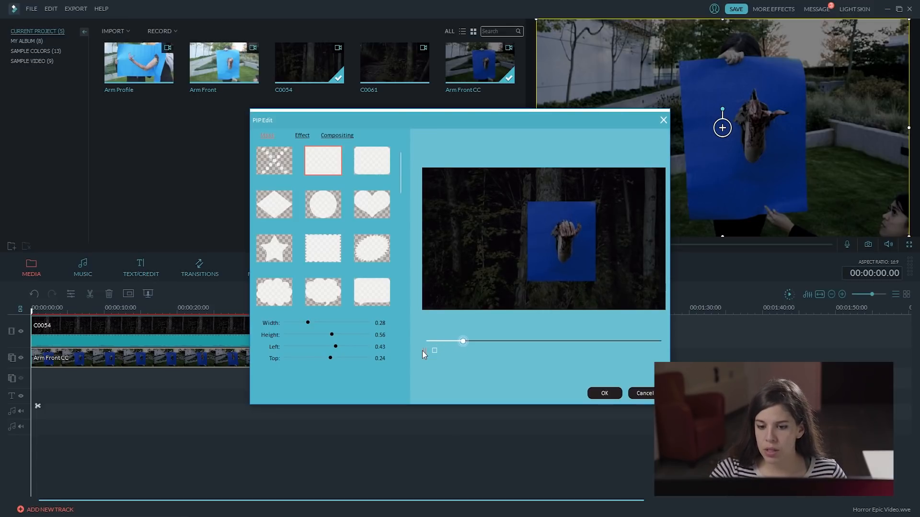
{"action": "left_click_drag", "start_coordinate": [462, 341], "coordinate": [473, 341]}
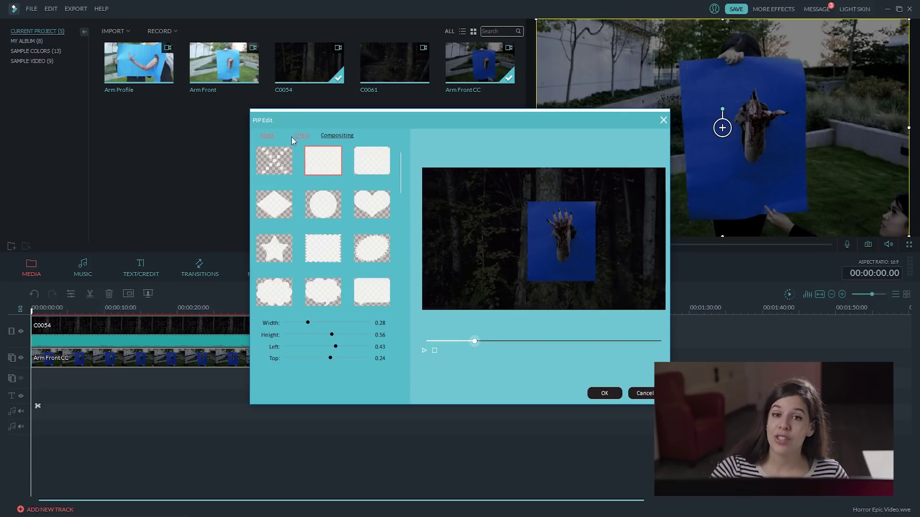
Key out the blue screen colour at intensity about 21 and confirm the PIP changes
{"action": "left_click", "coordinate": [301, 135]}
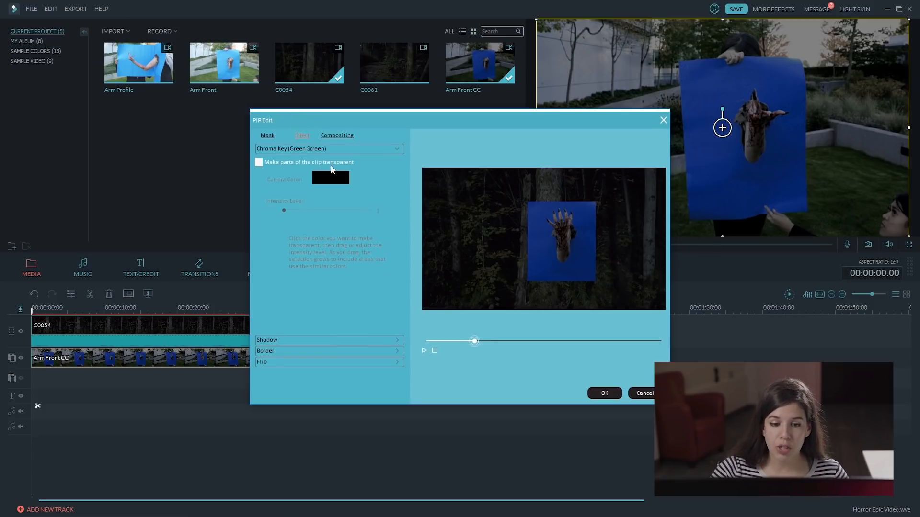
{"action": "left_click", "coordinate": [259, 162]}
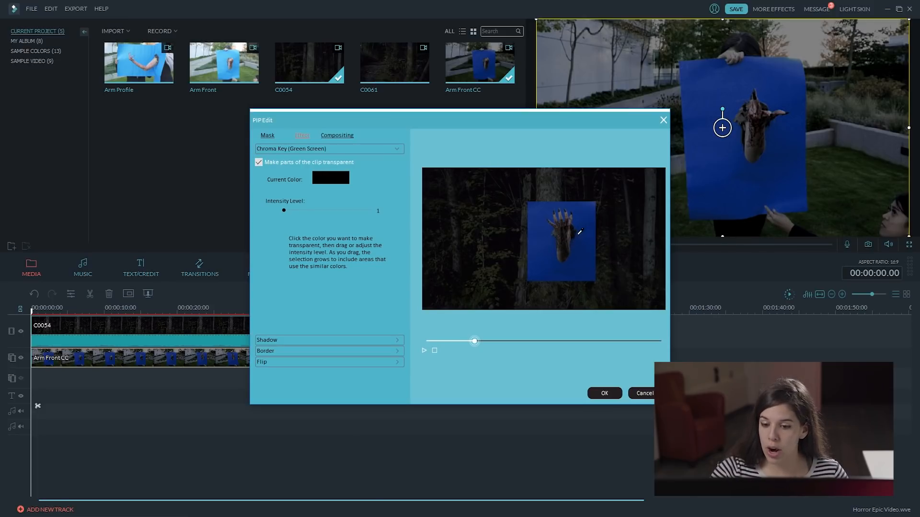
{"action": "left_click", "coordinate": [577, 233]}
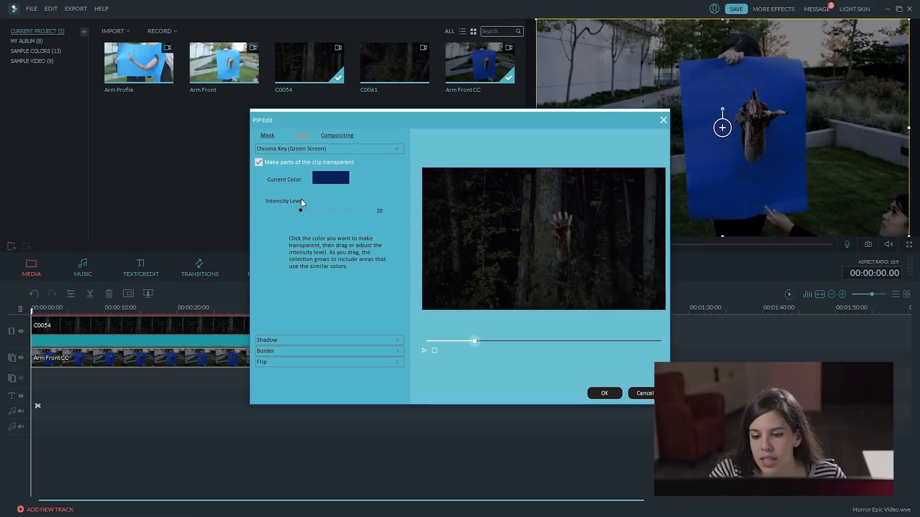
{"action": "left_click_drag", "start_coordinate": [300, 215], "coordinate": [302, 215]}
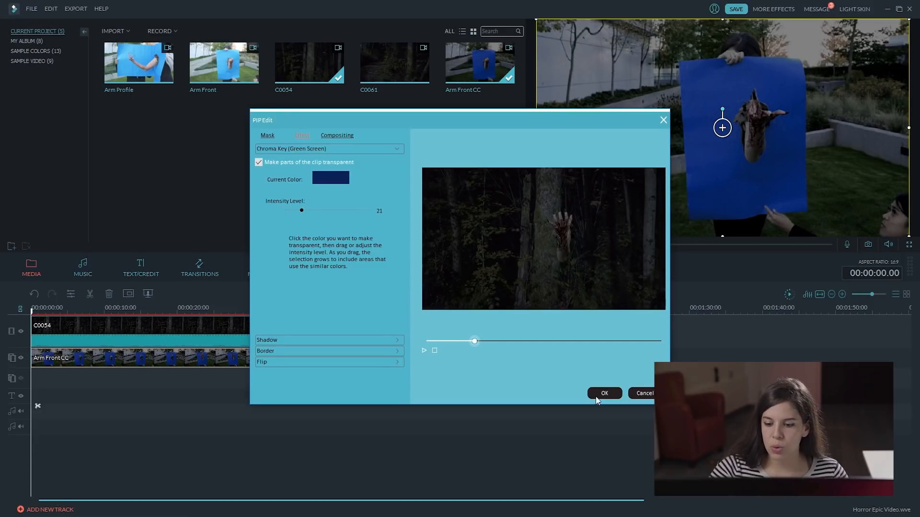
{"action": "left_click", "coordinate": [603, 393]}
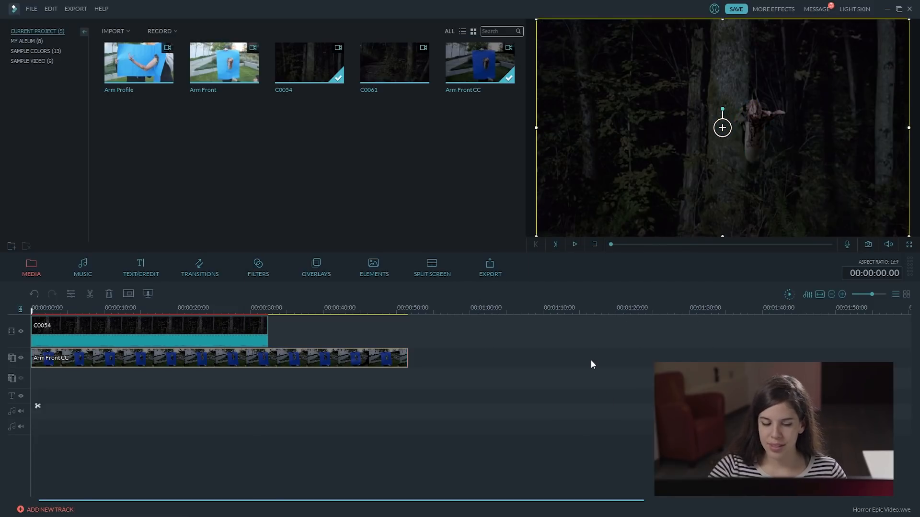
{"action": "mouse_move", "coordinate": [760, 141]}
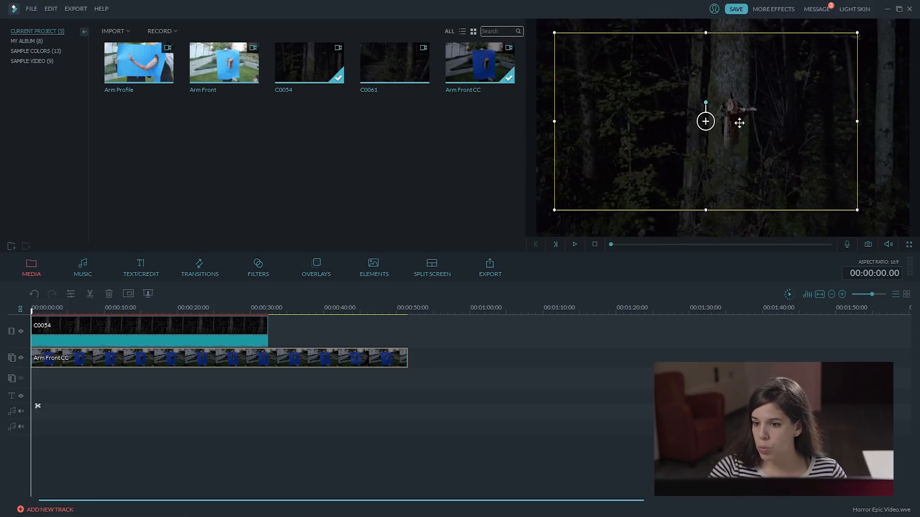
Trim the Arm Front CC overlay to end with the forest clip at about 32 seconds
{"action": "left_click", "coordinate": [80, 408]}
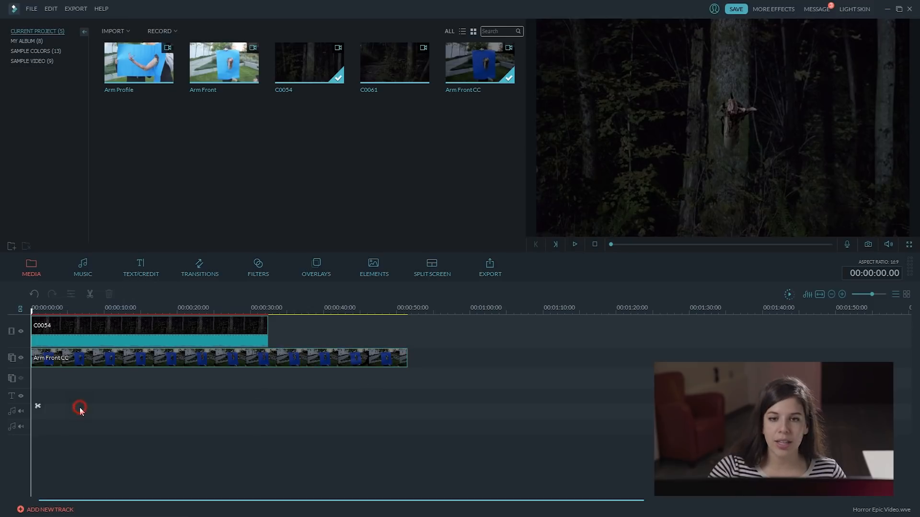
{"action": "left_click", "coordinate": [574, 244]}
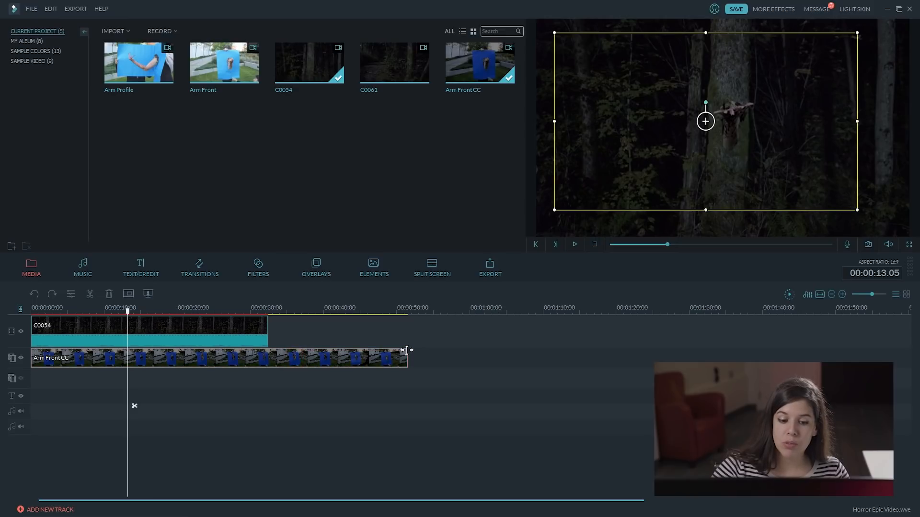
{"action": "left_click_drag", "start_coordinate": [407, 350], "coordinate": [275, 350]}
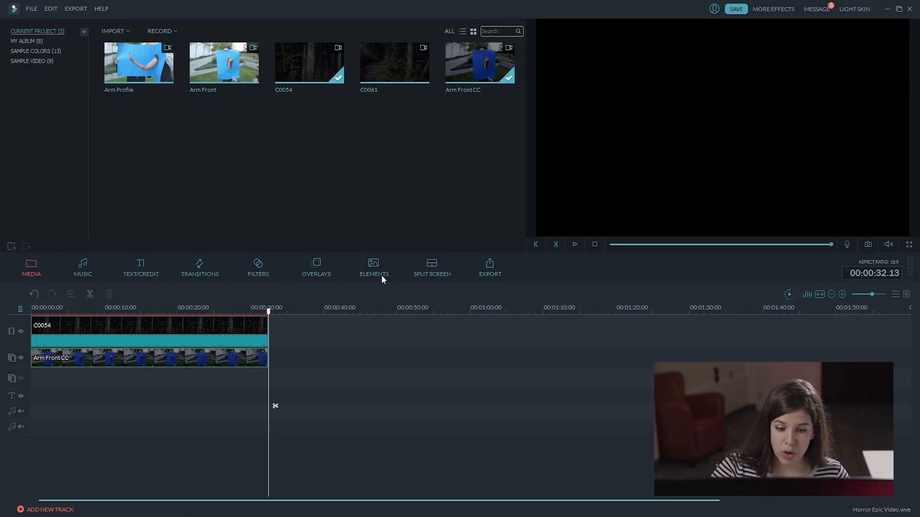
Switch to the Elements collection above the timeline
{"action": "left_click", "coordinate": [374, 265]}
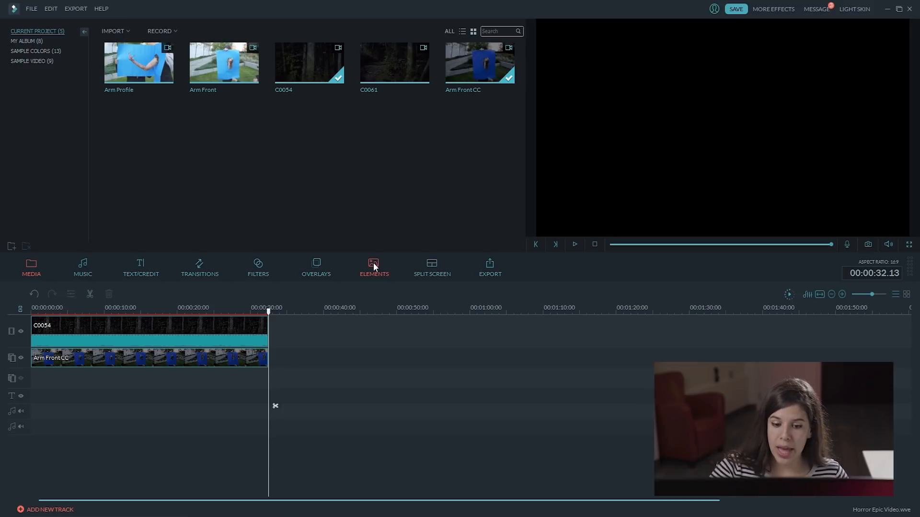